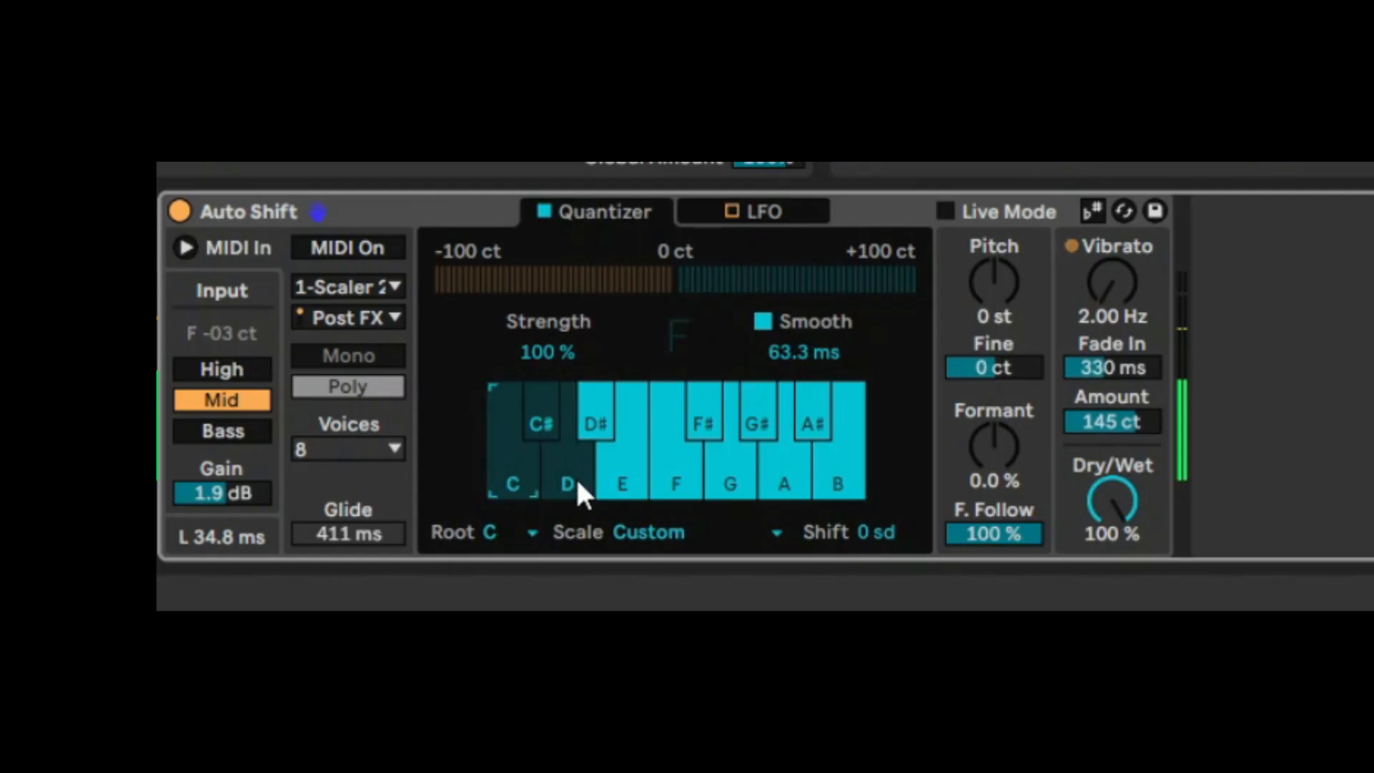
# Set Auto Shift's quantizer to root D#, Minor scale, with pitch raised 12 st
pyautogui.click(568, 484)
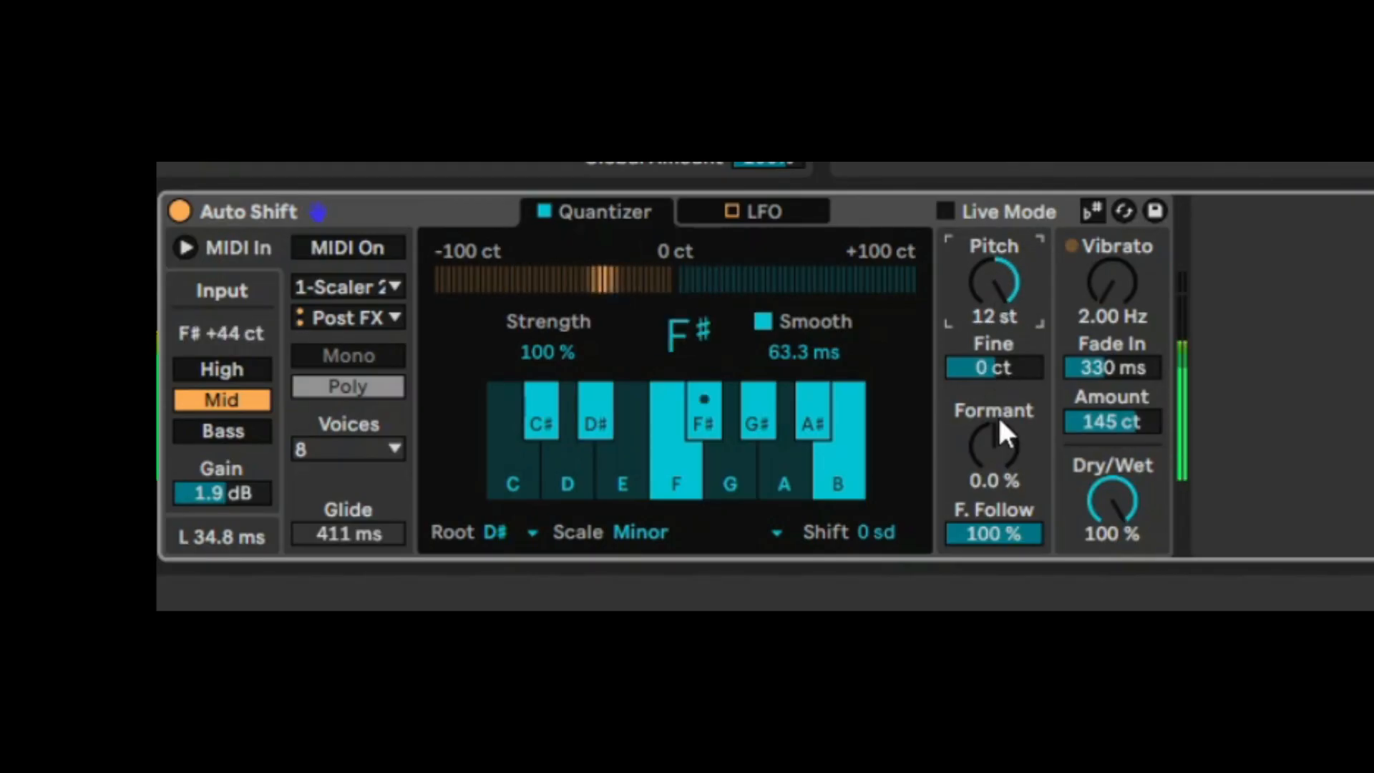
# Set Formant to 32%, F. Follow to 10% and Dry/Wet to 58%
pyautogui.moveTo(995, 447); pyautogui.dragTo(995, 421)
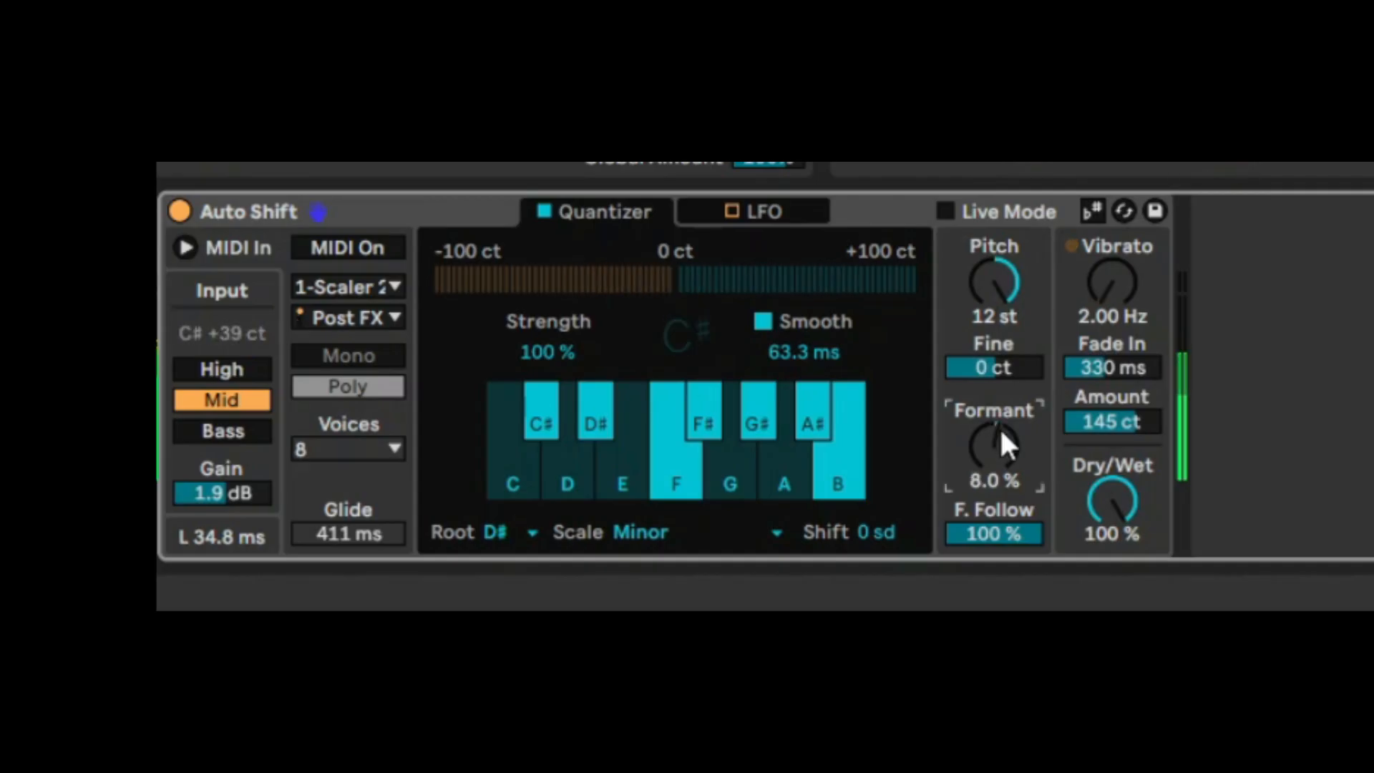
pyautogui.moveTo(994, 447); pyautogui.dragTo(995, 429)
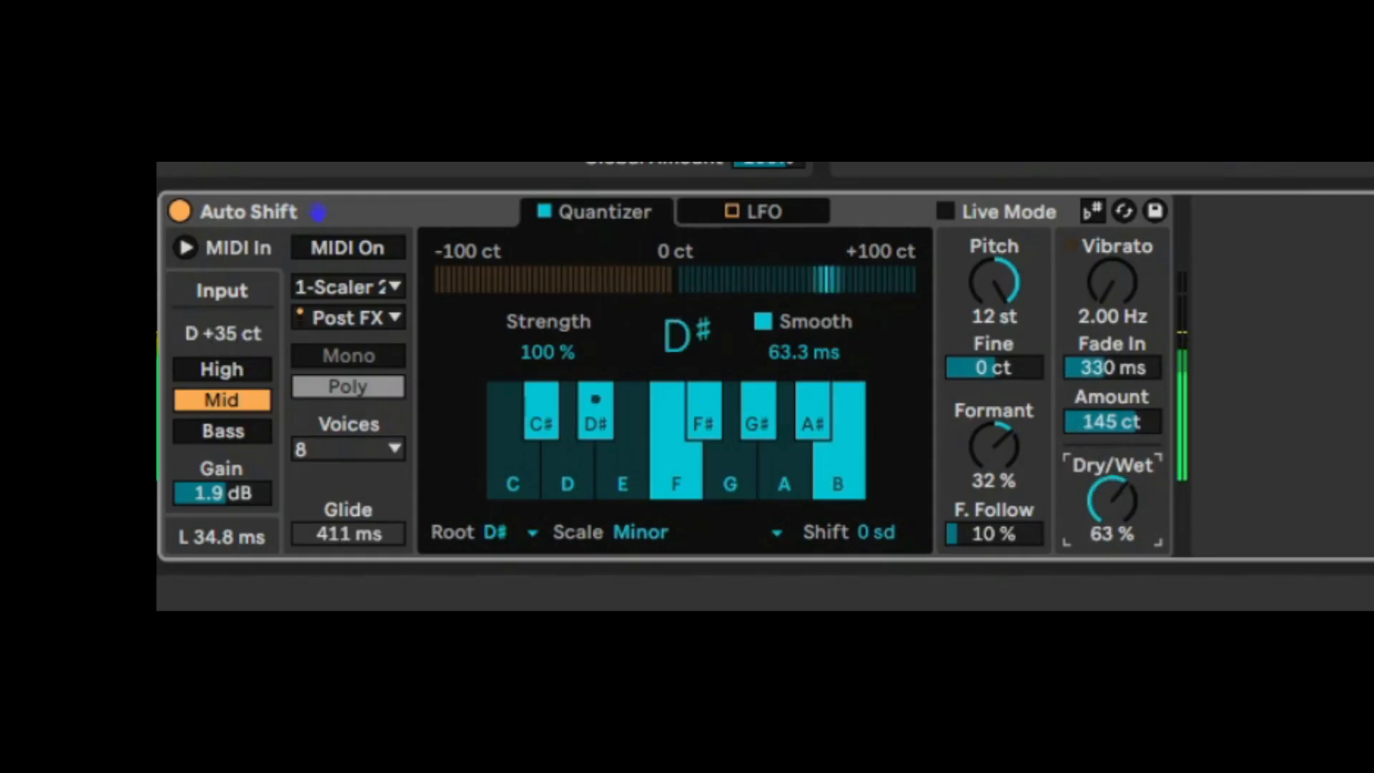
pyautogui.moveTo(1110, 495); pyautogui.dragTo(1110, 517)
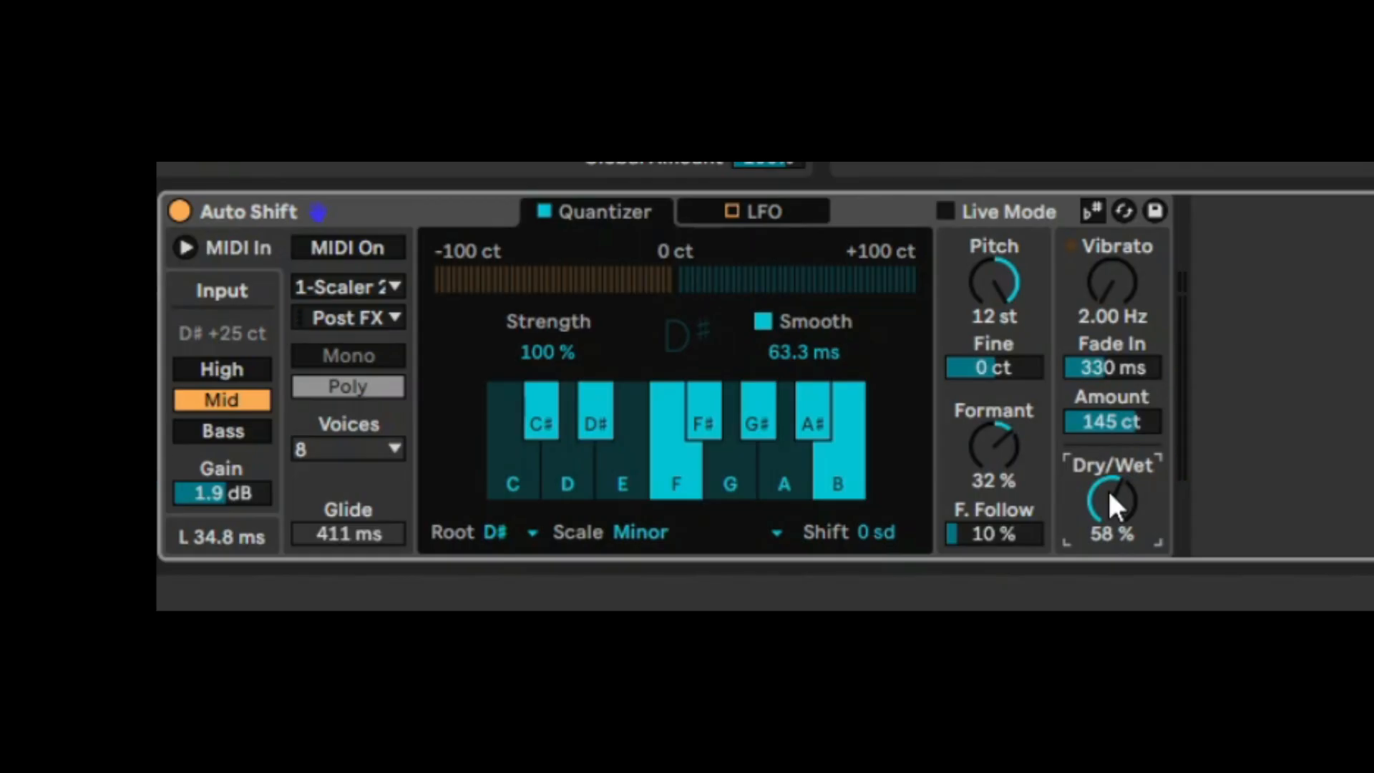
pyautogui.moveTo(1106, 252)
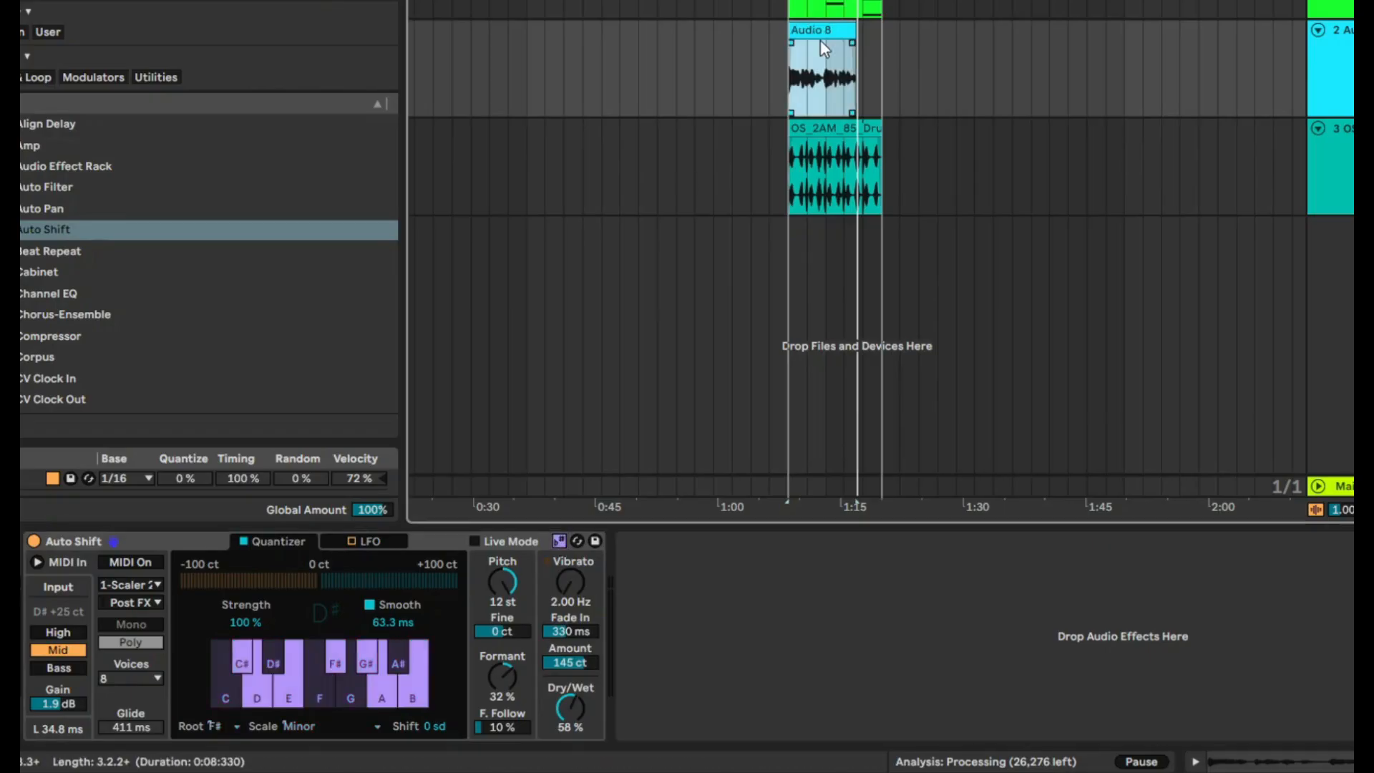
# Select the Audio 8 vocal clip and cut Quantizer Smooth to 4.30 ms
pyautogui.click(821, 79)
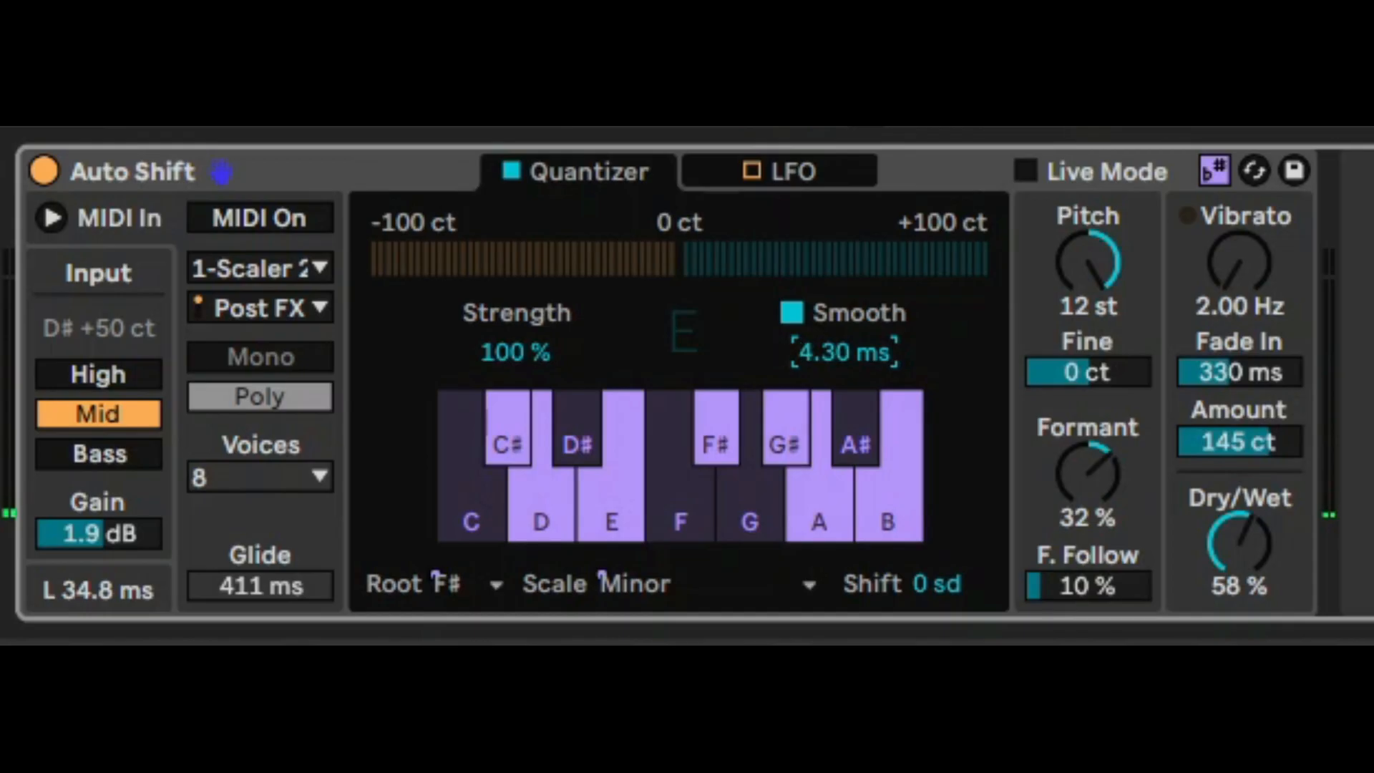
pyautogui.moveTo(846, 355)
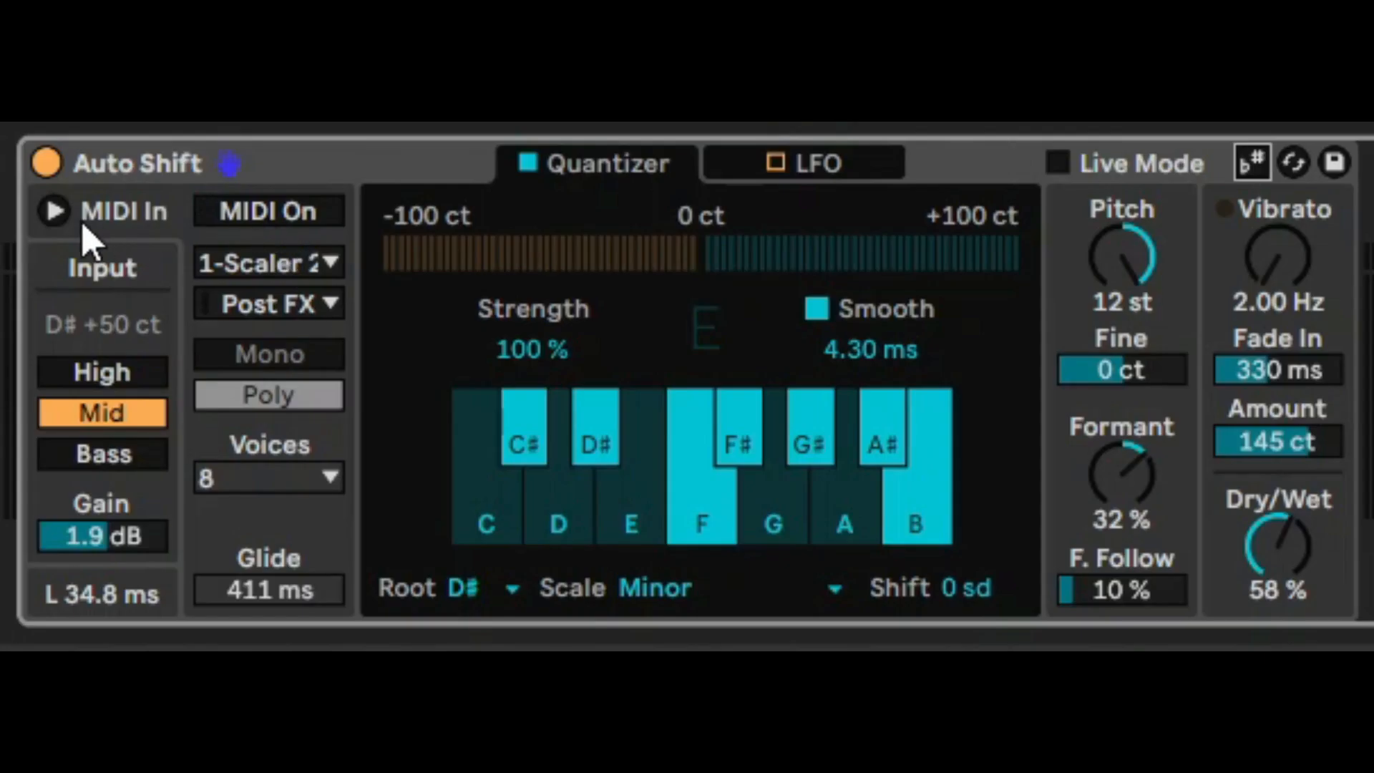
# Switch Auto Shift to MIDI In mode and limit the harmonies to 2 voices
pyautogui.click(54, 210)
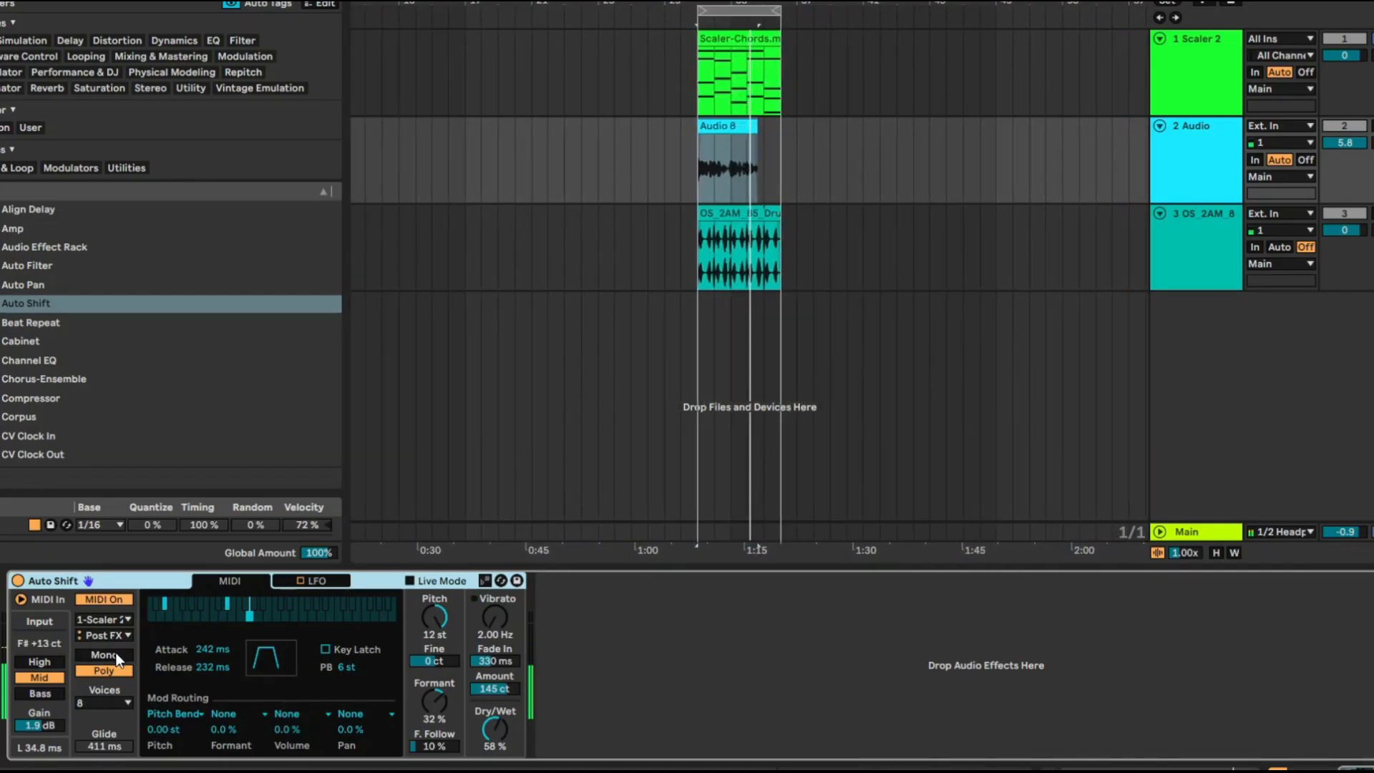
pyautogui.click(104, 701)
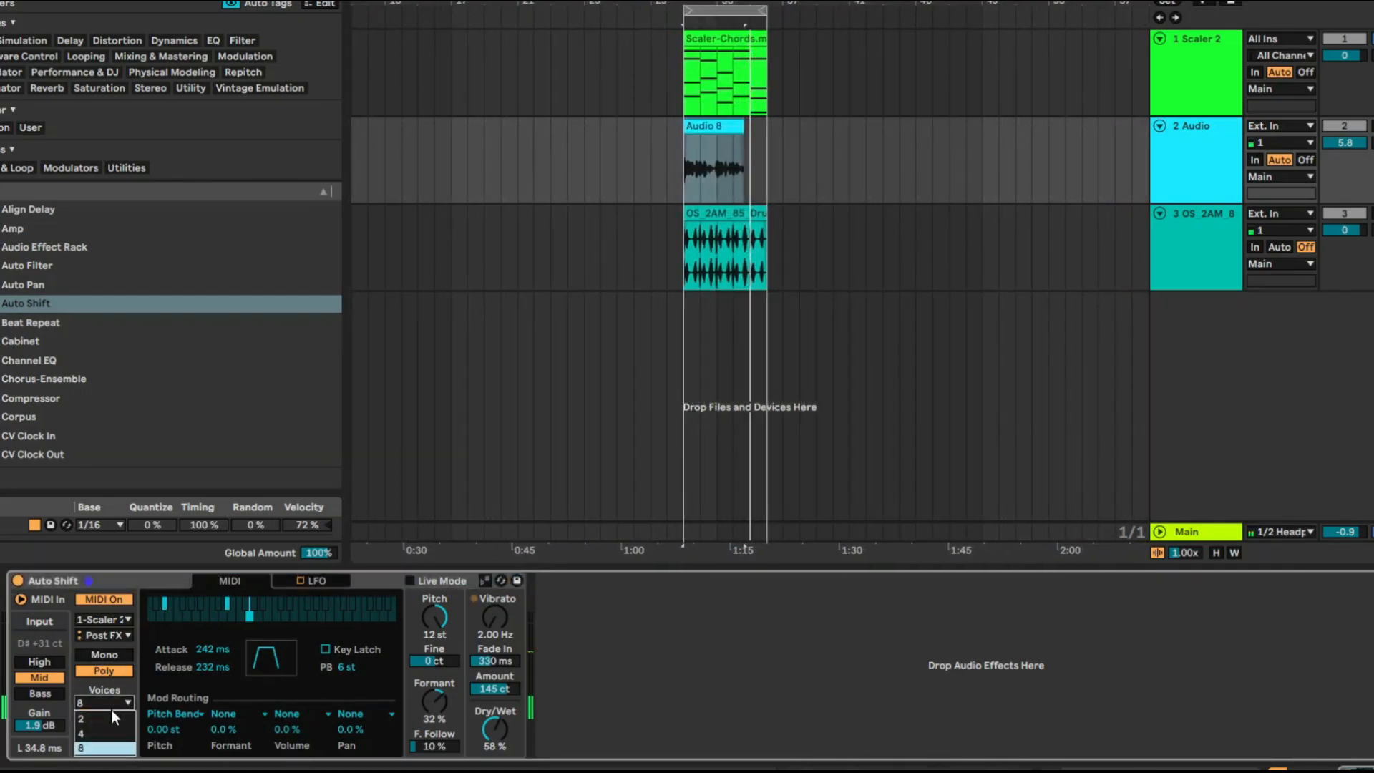
pyautogui.click(101, 716)
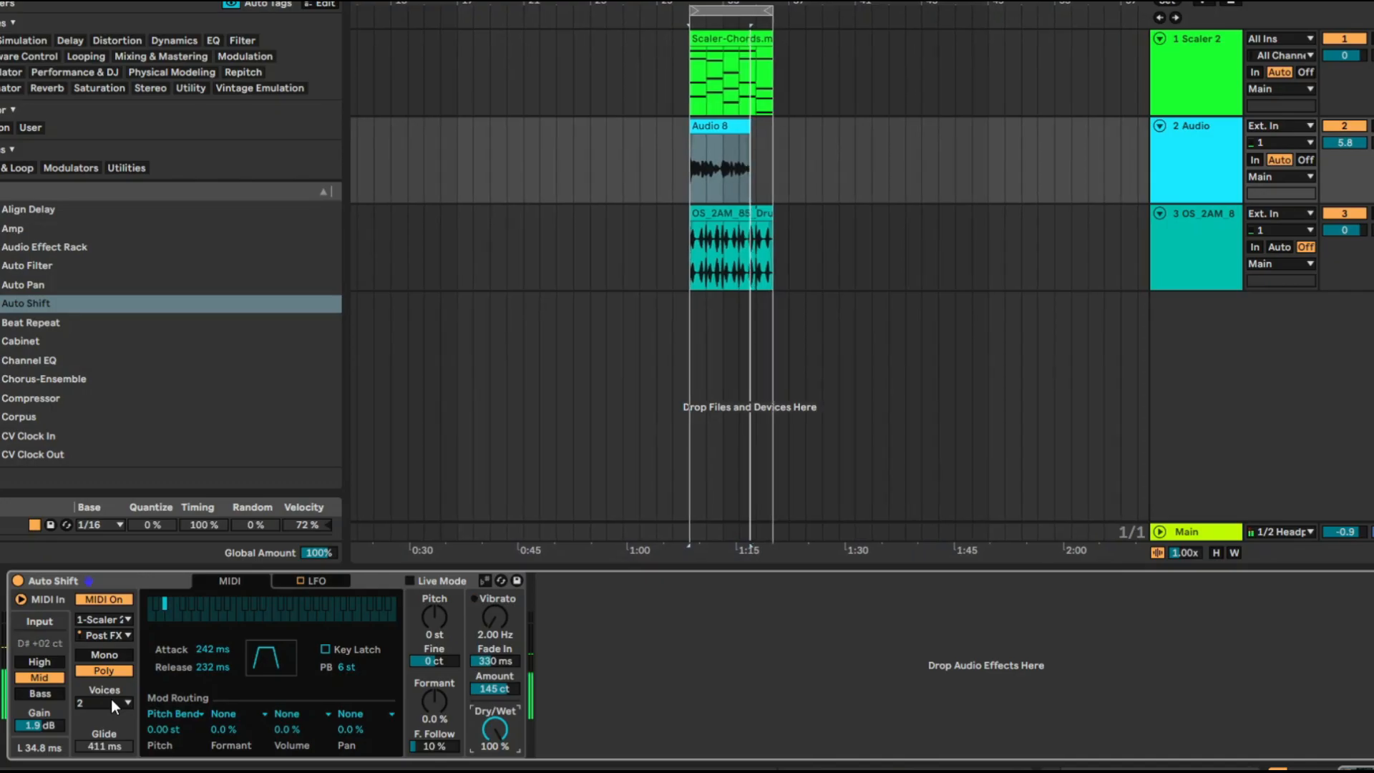
# Raise Voices to 4 and zero the vibrato Fade In and Amount
pyautogui.click(128, 702)
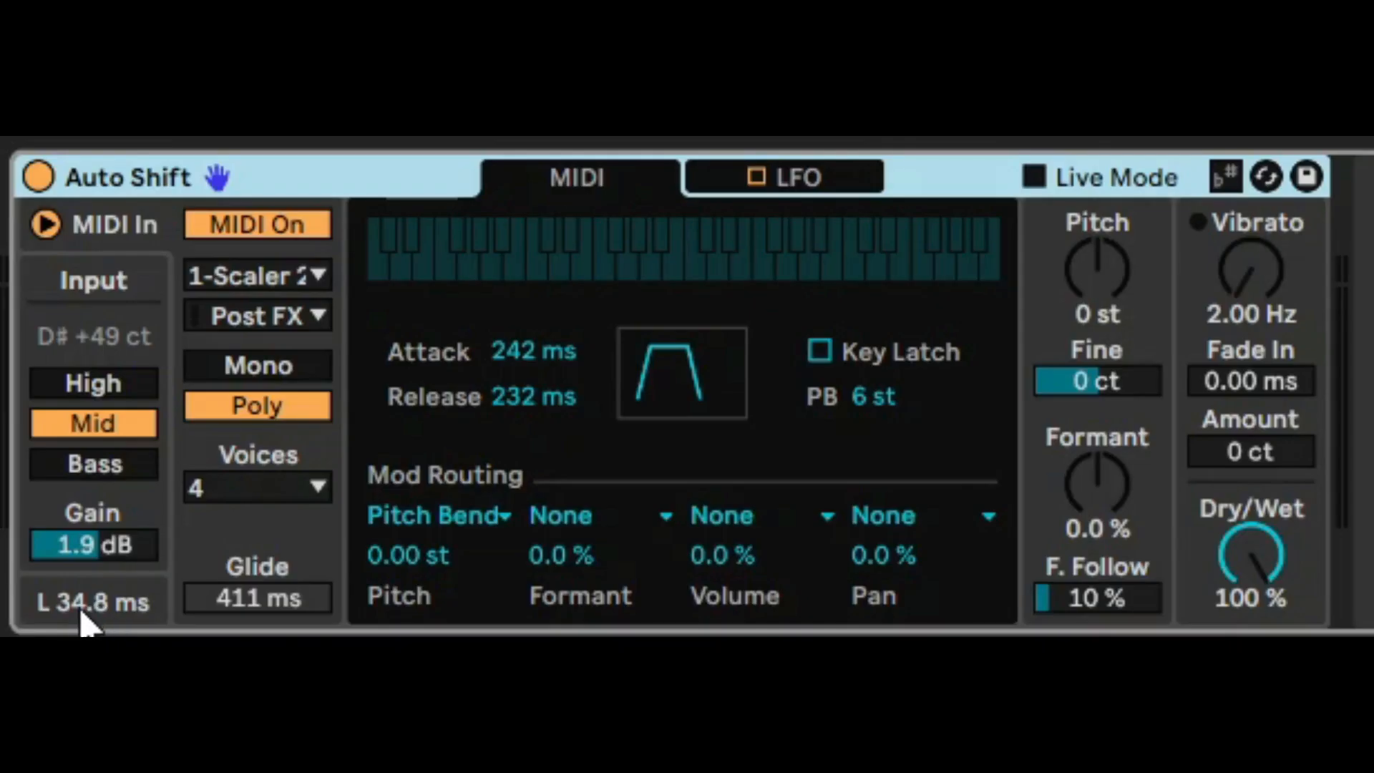
# Compare High, Bass and Mid input ranges, keep Mid, and enable Live Mode
pyautogui.click(93, 383)
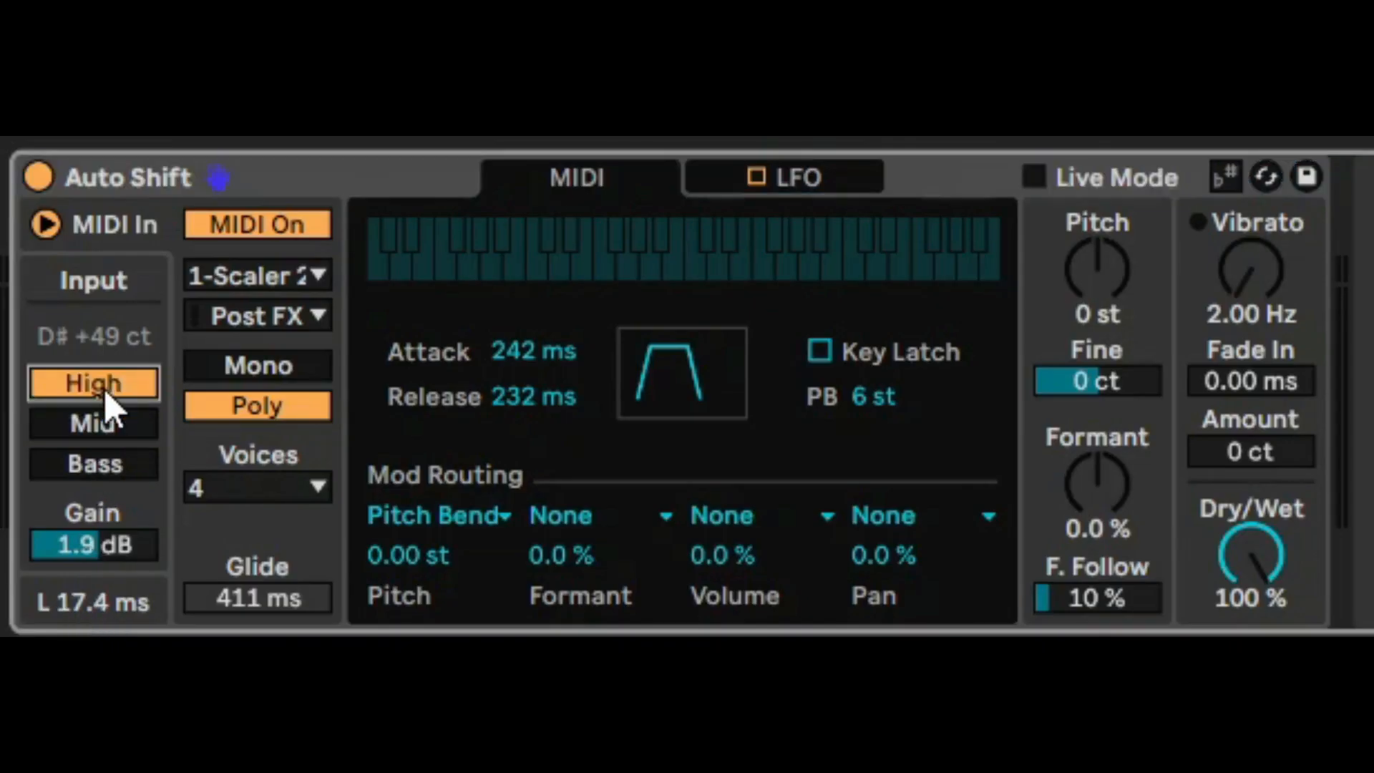
pyautogui.click(92, 464)
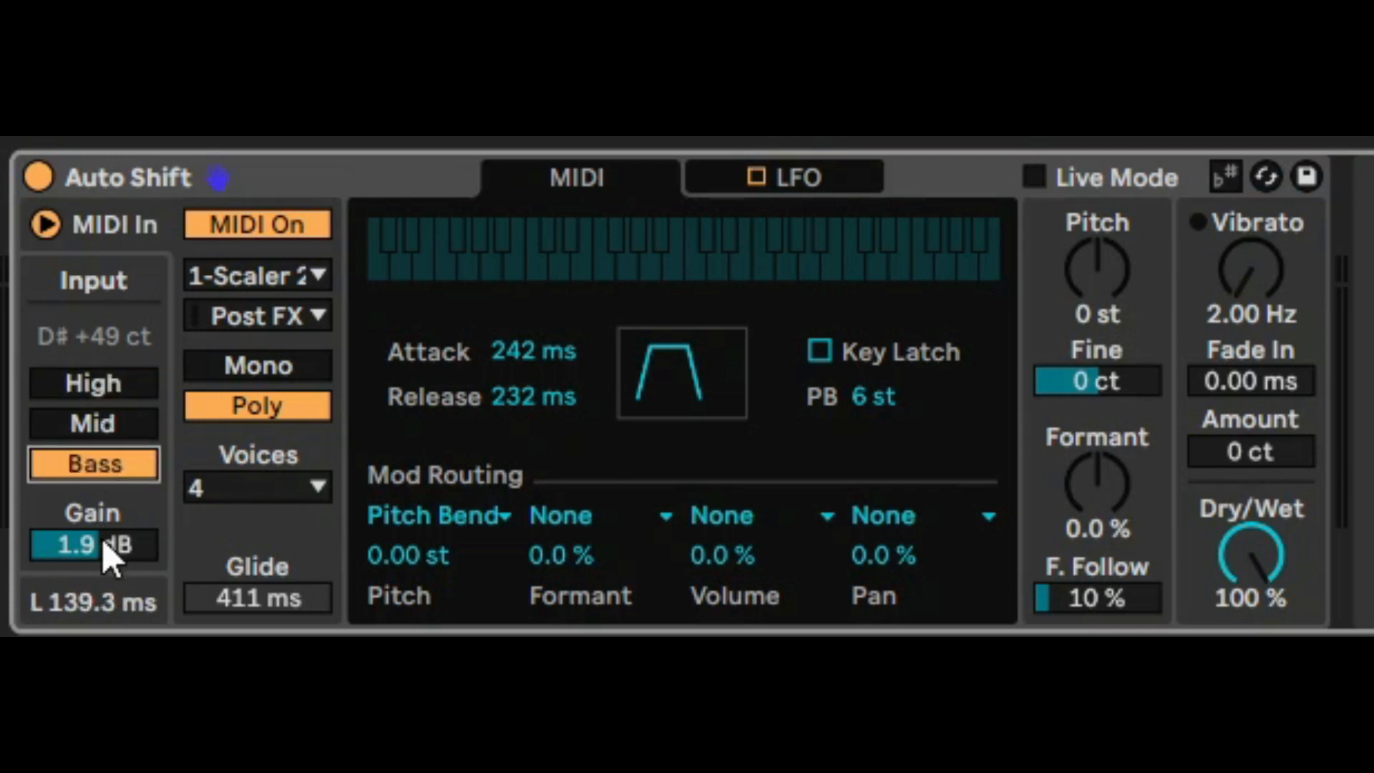
pyautogui.click(93, 422)
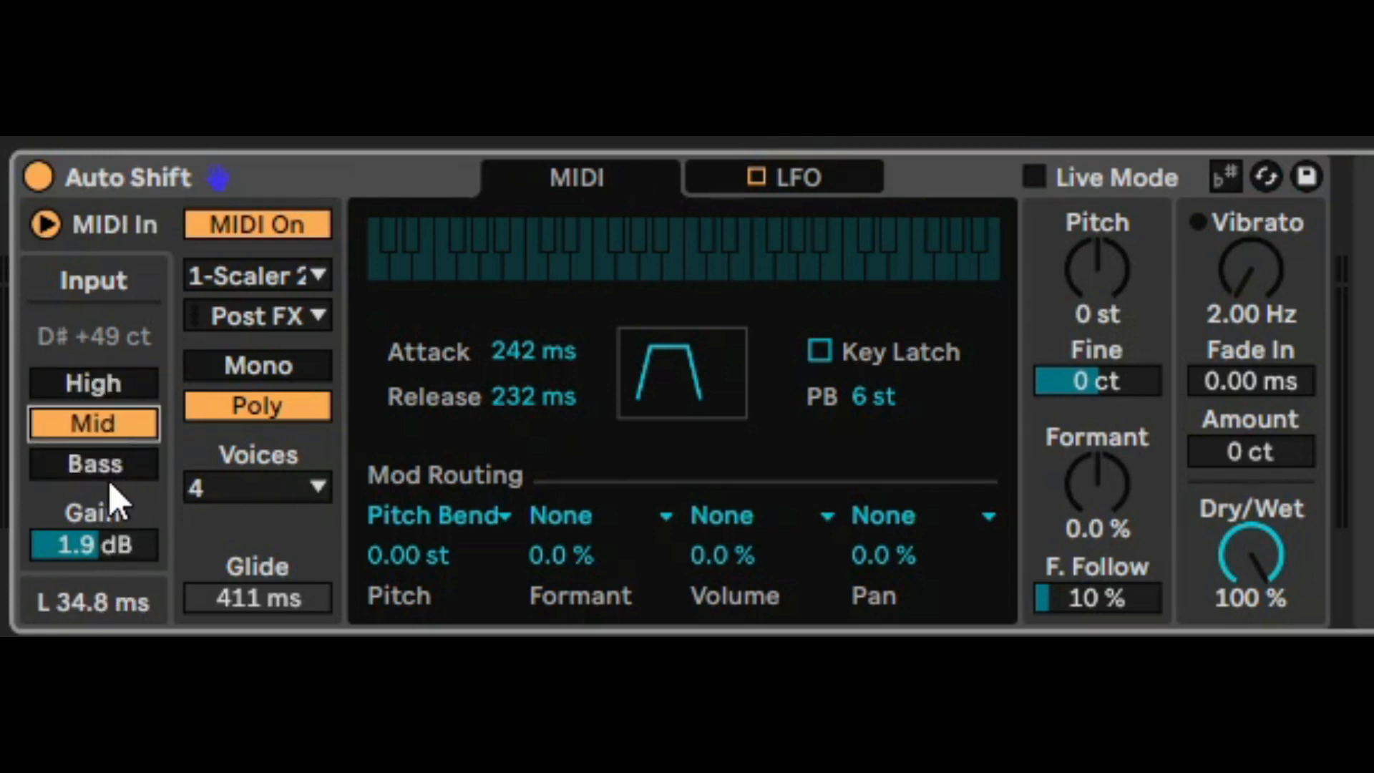
pyautogui.click(93, 463)
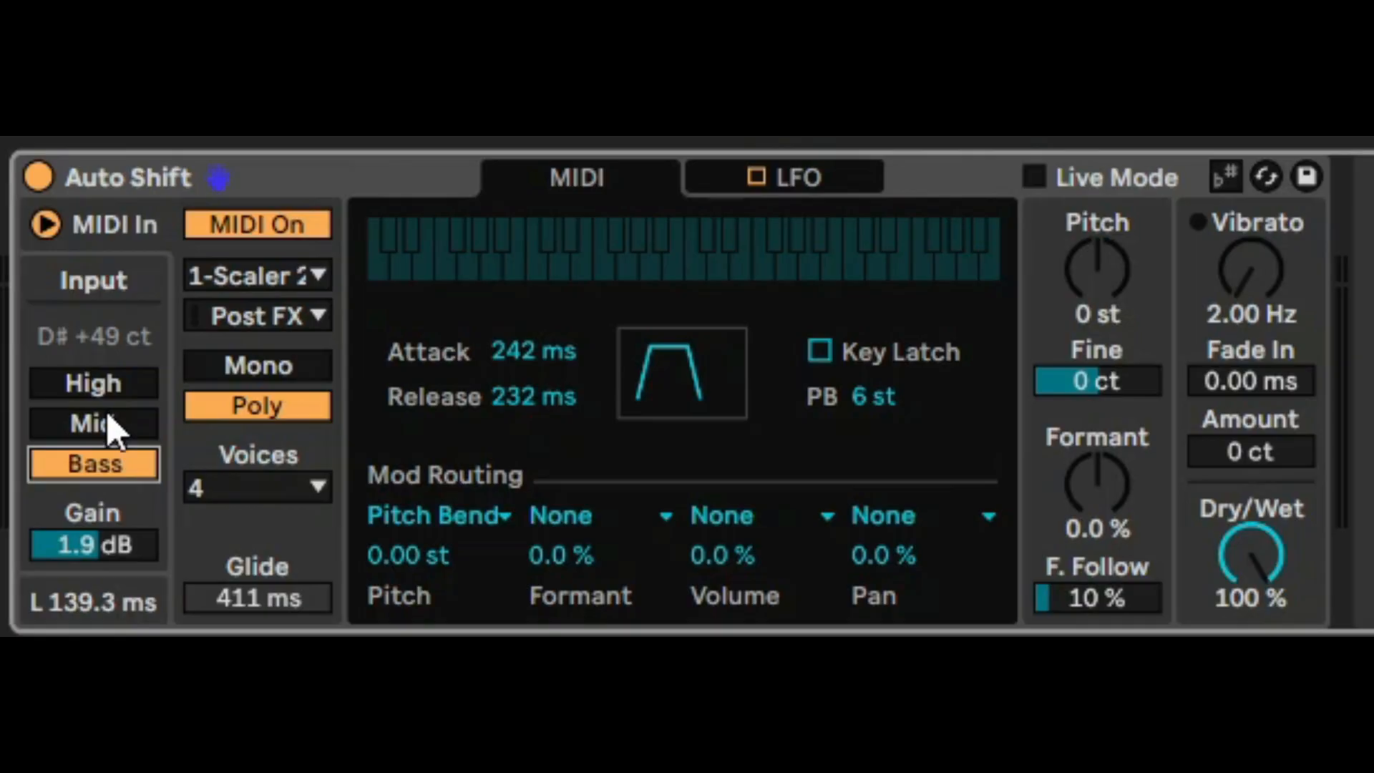
pyautogui.click(93, 423)
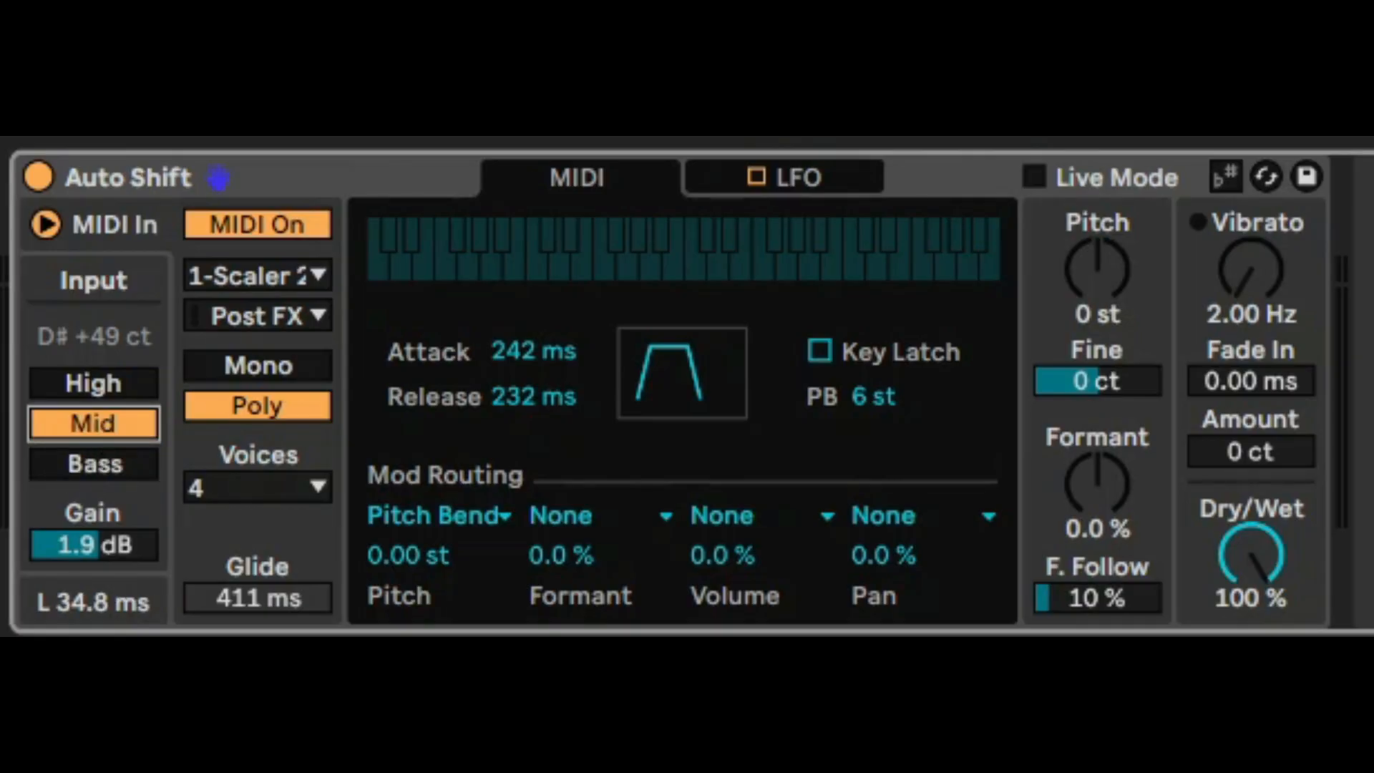
pyautogui.click(1033, 178)
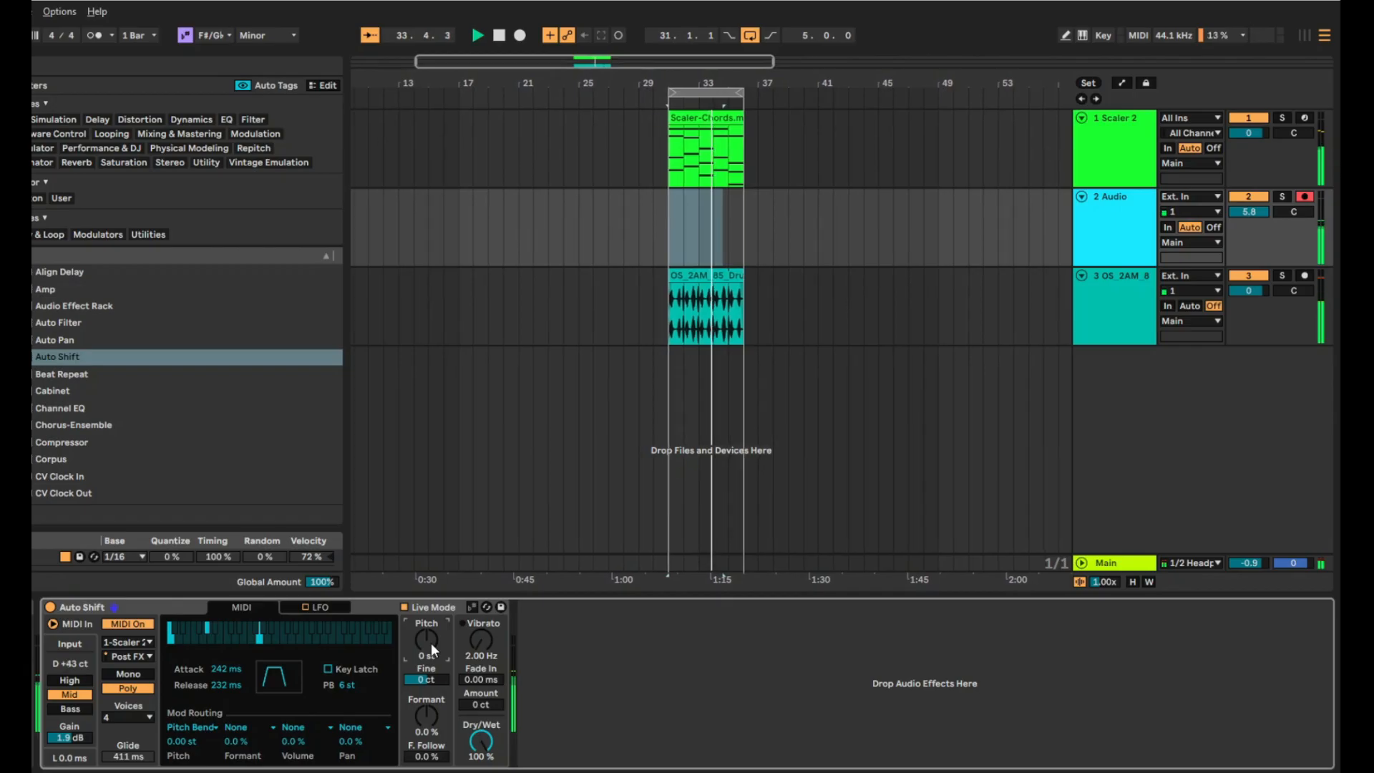
# Shift the MIDI pitch up 1 st and return to the arrangement's automation lanes
pyautogui.moveTo(425, 639); pyautogui.dragTo(429, 622)
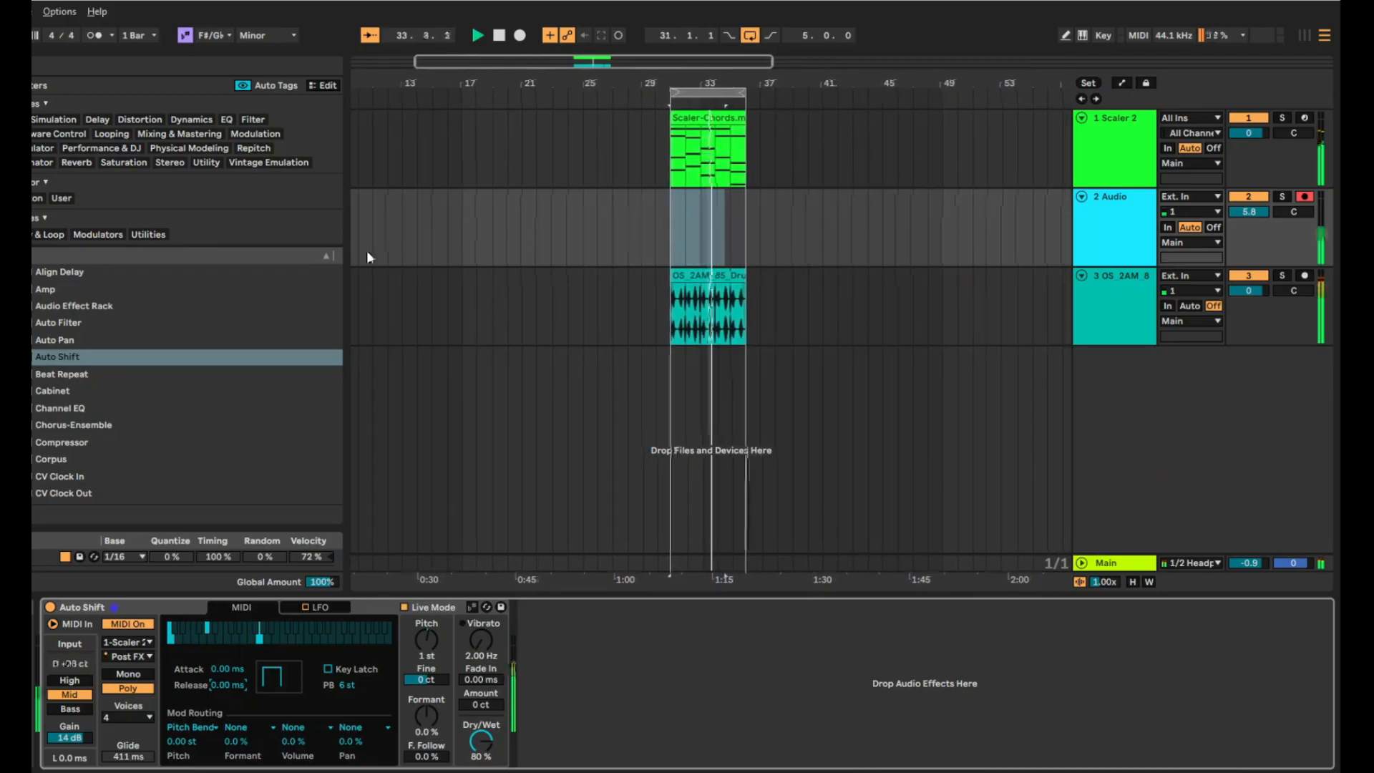
pyautogui.click(518, 34)
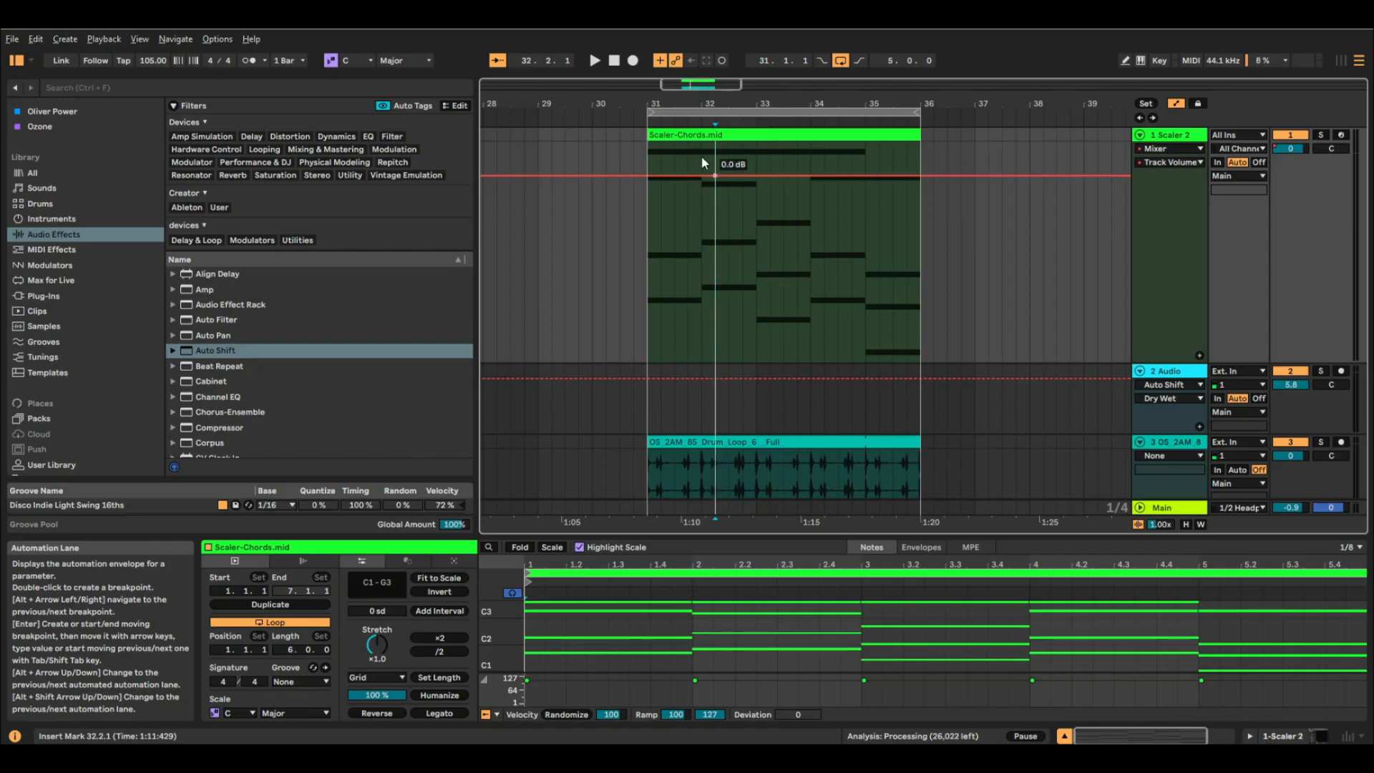
# Pull the chords volume to -10 dB and add a breakpoint rising to -8 dB inside the clip
pyautogui.moveTo(714, 180); pyautogui.dragTo(717, 185)
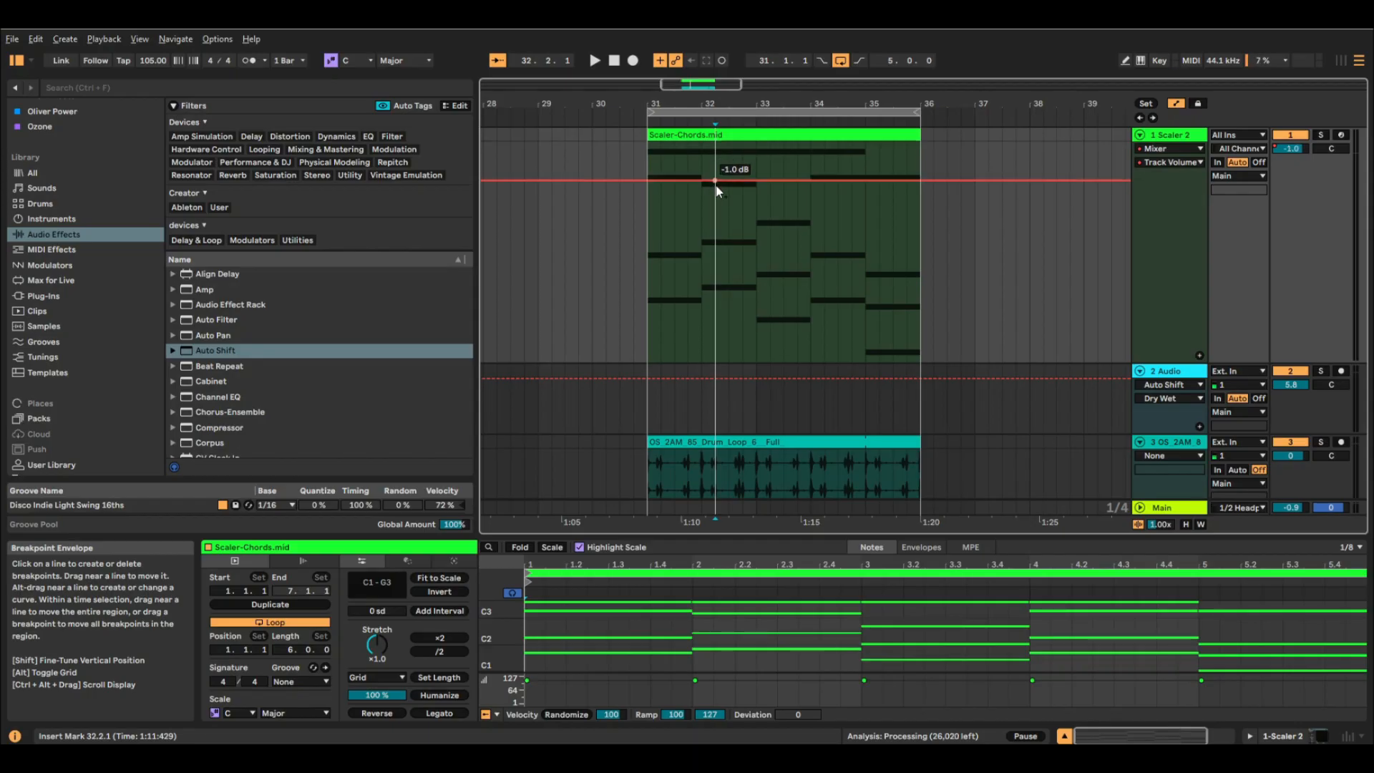
pyautogui.moveTo(716, 182); pyautogui.dragTo(715, 209)
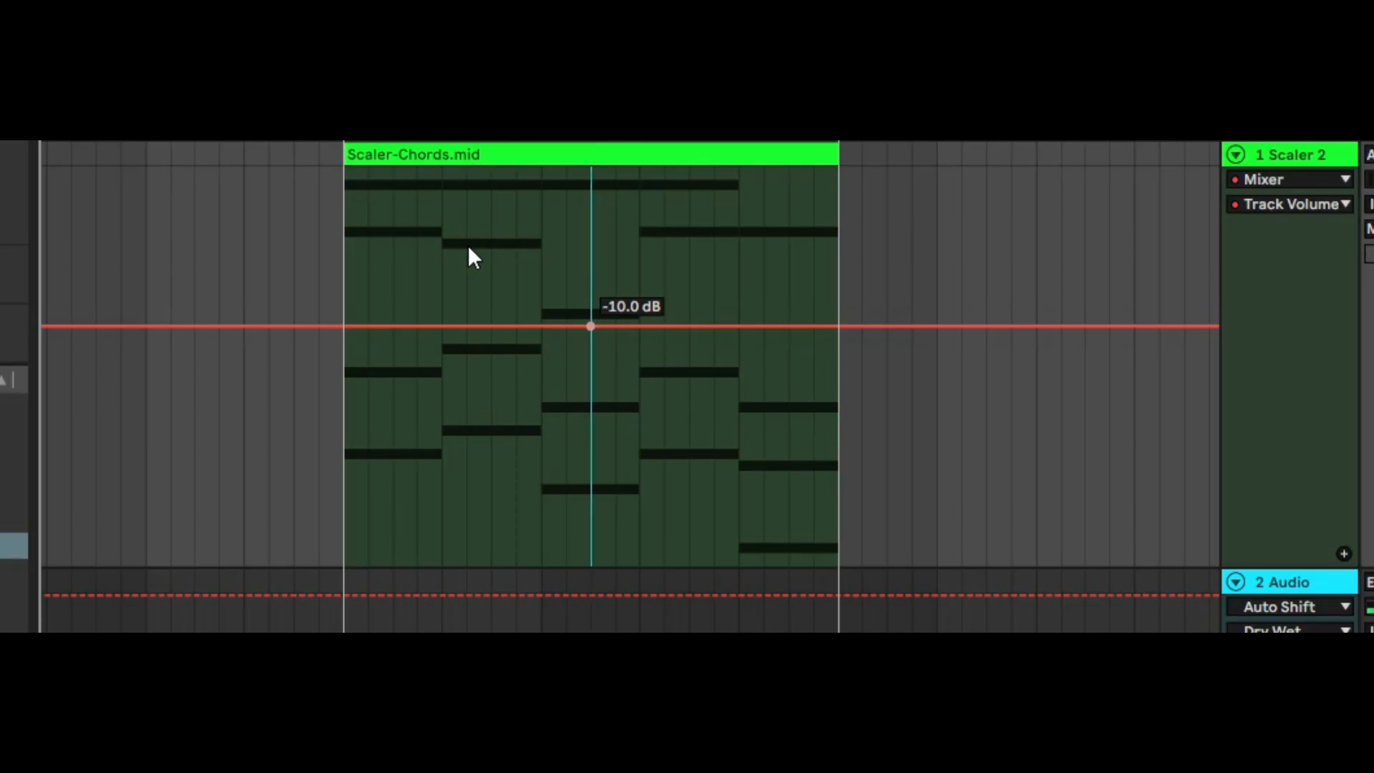
pyautogui.moveTo(589, 326); pyautogui.dragTo(663, 308)
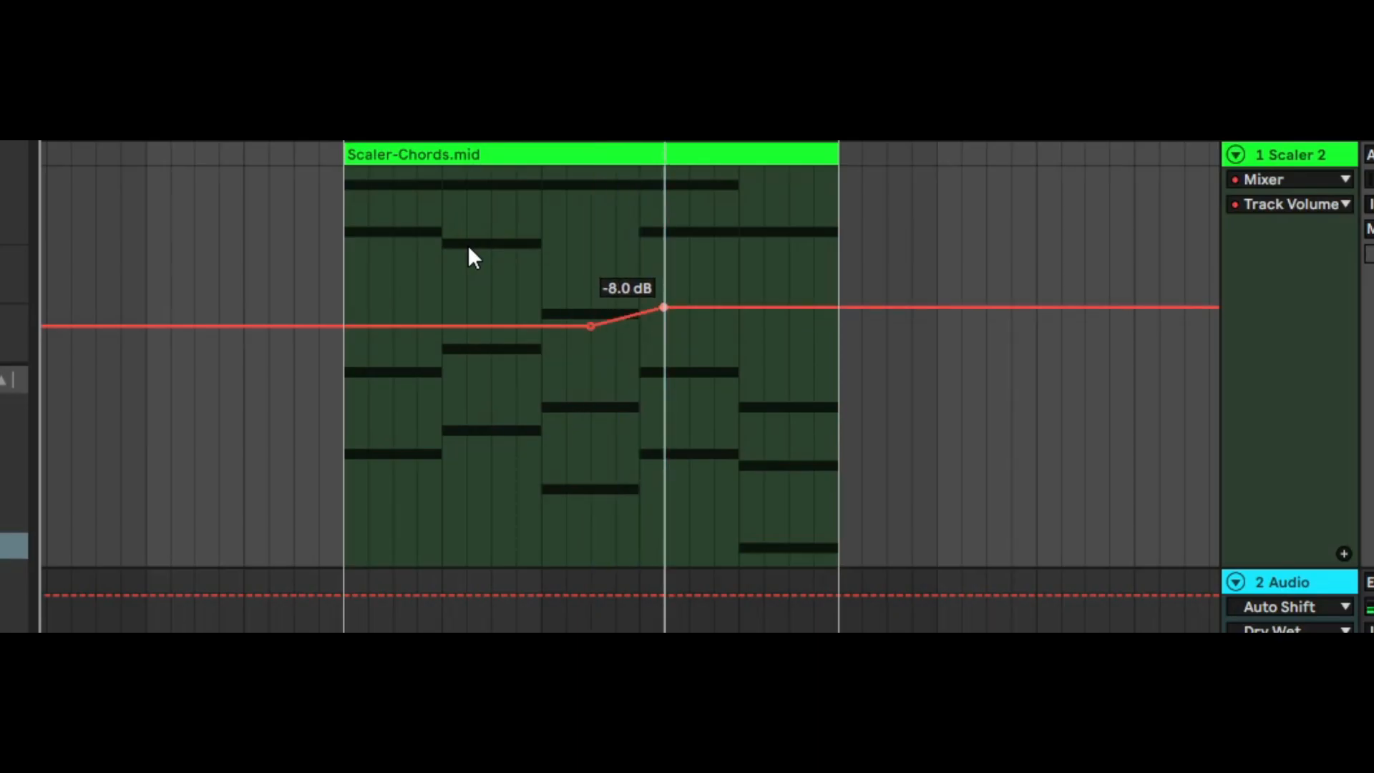
pyautogui.moveTo(663, 309); pyautogui.dragTo(714, 287)
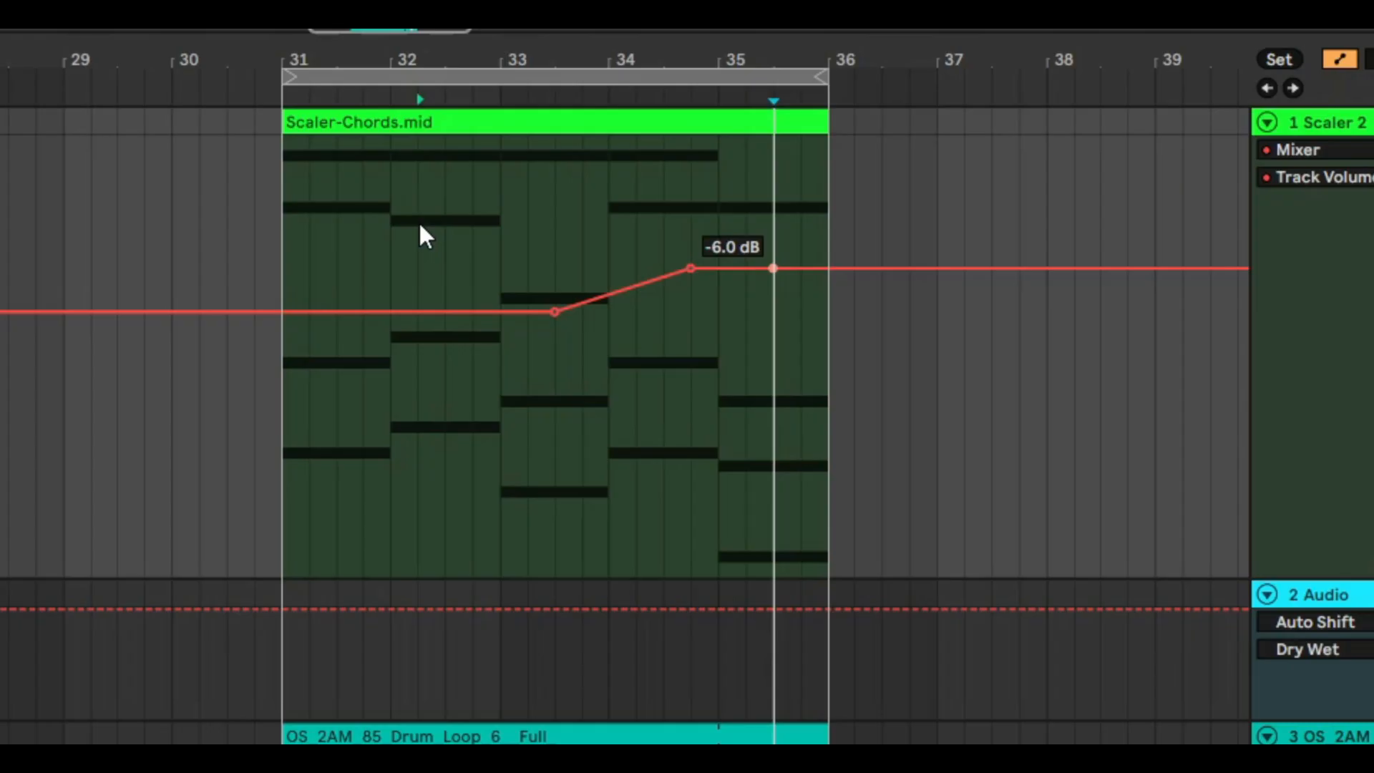
# Raise the later breakpoints through -6 dB to a much higher level at the clip's end
pyautogui.moveTo(774, 268); pyautogui.dragTo(774, 141)
pyautogui.write('-2')
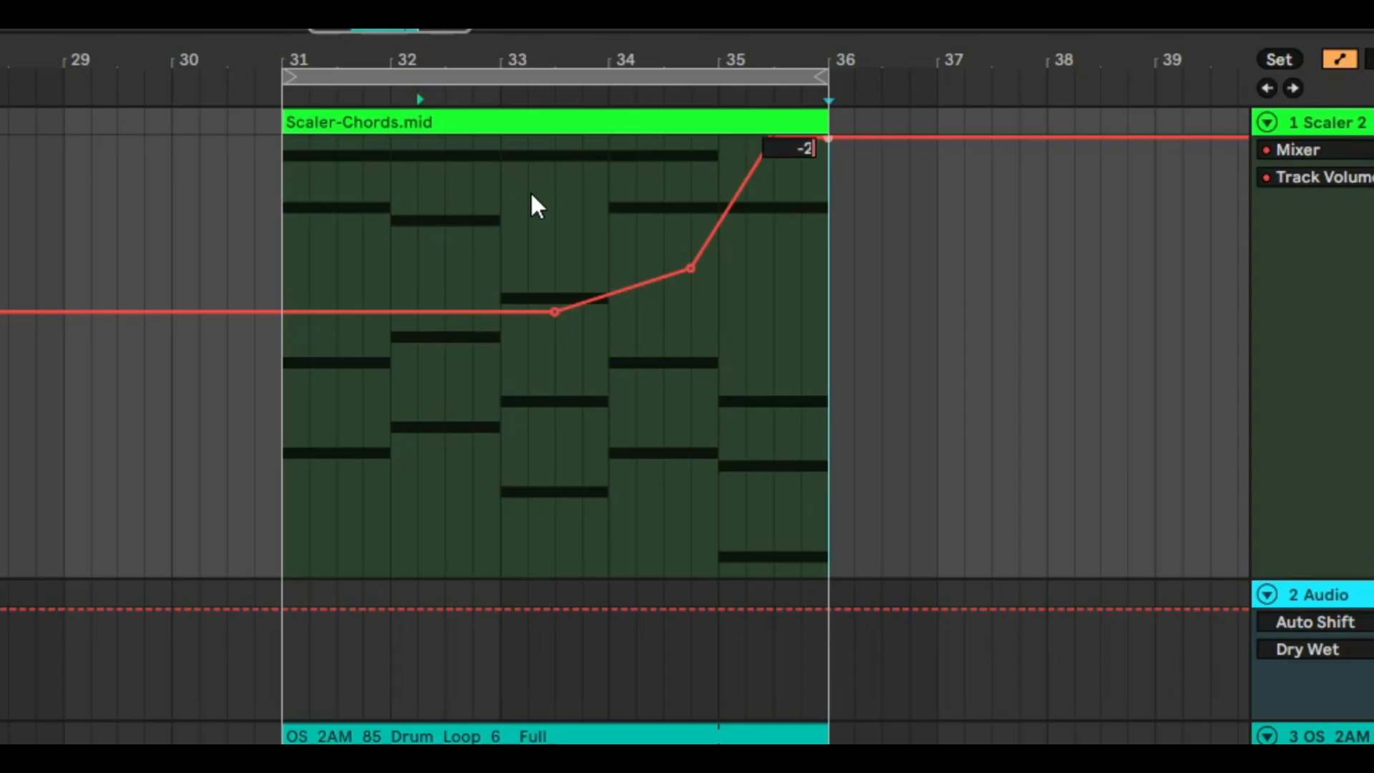
pyautogui.moveTo(804, 146); pyautogui.dragTo(774, 138)
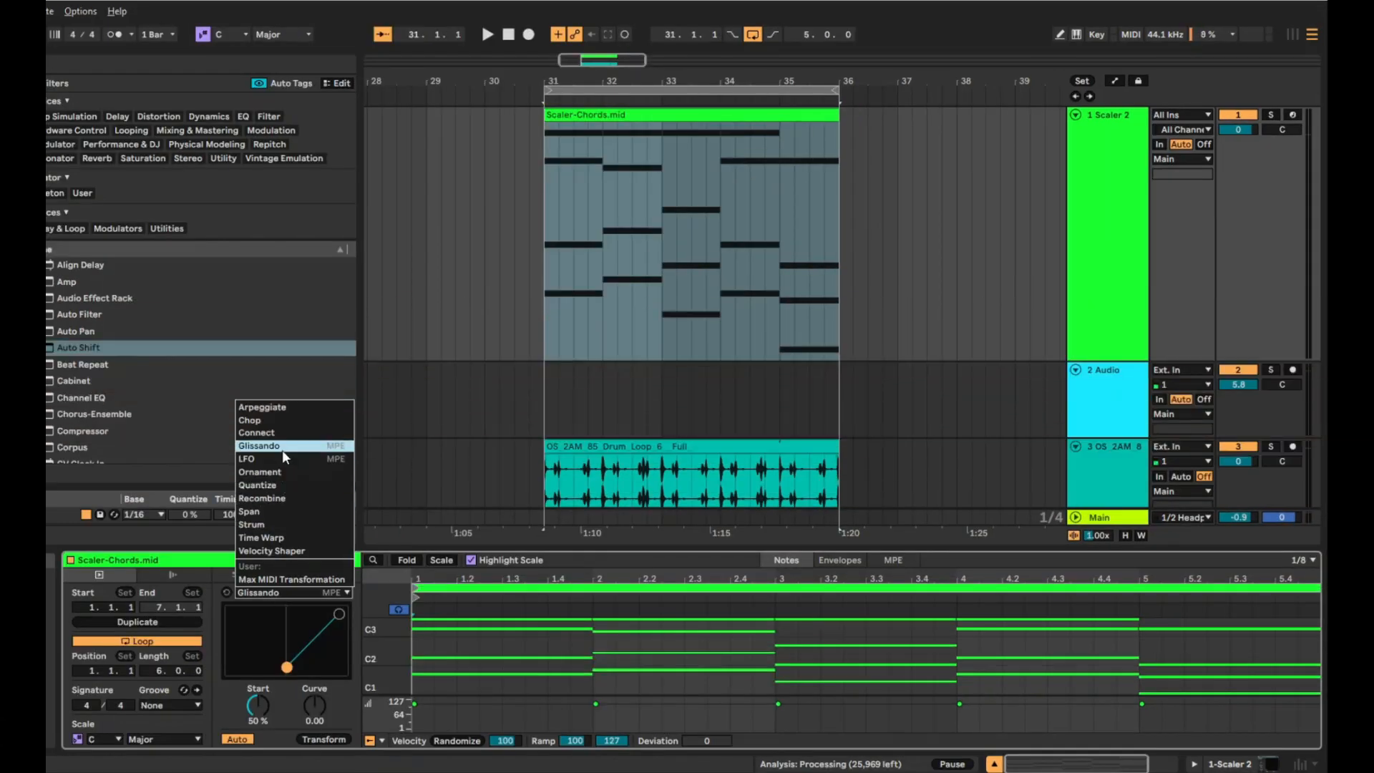
# Choose the LFO transformation for the chords clip and show its MPE pitch-bend curves
pyautogui.click(245, 458)
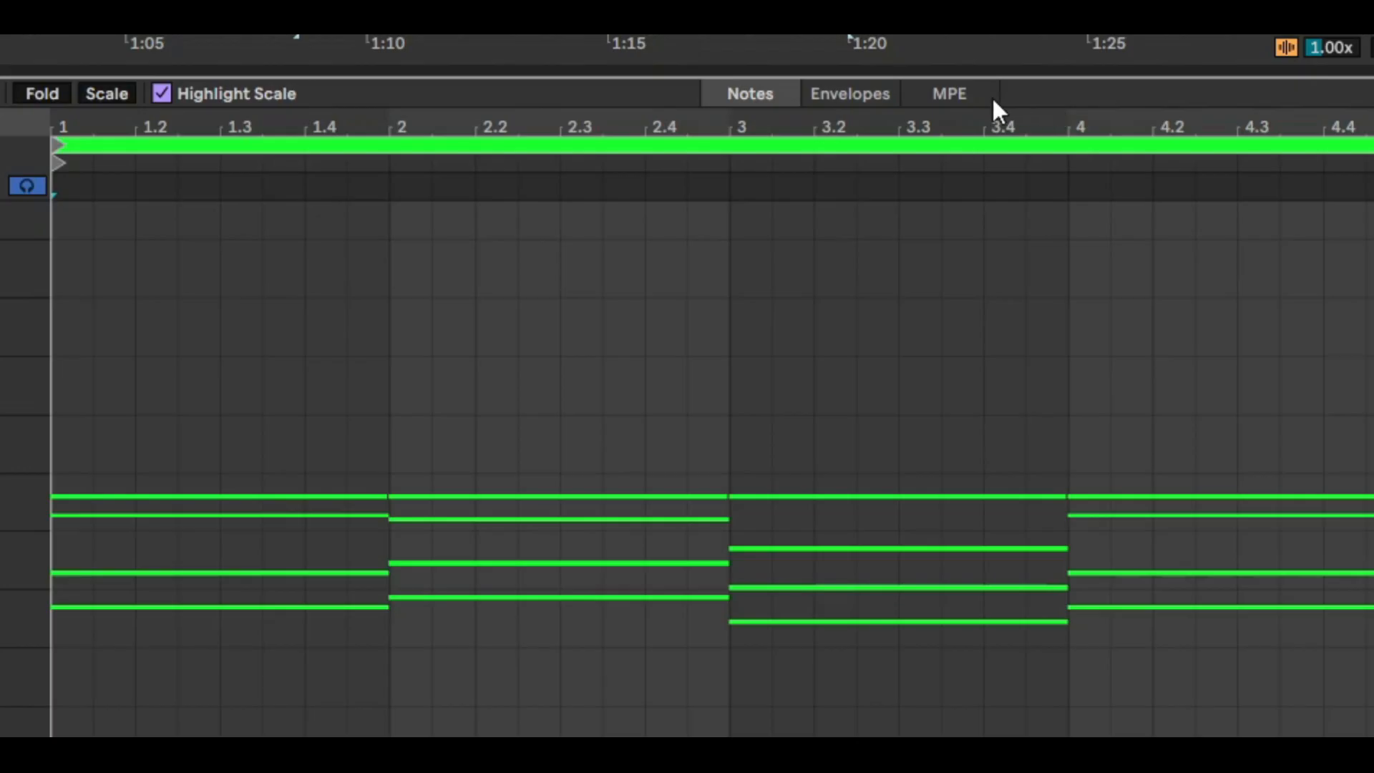
pyautogui.click(948, 94)
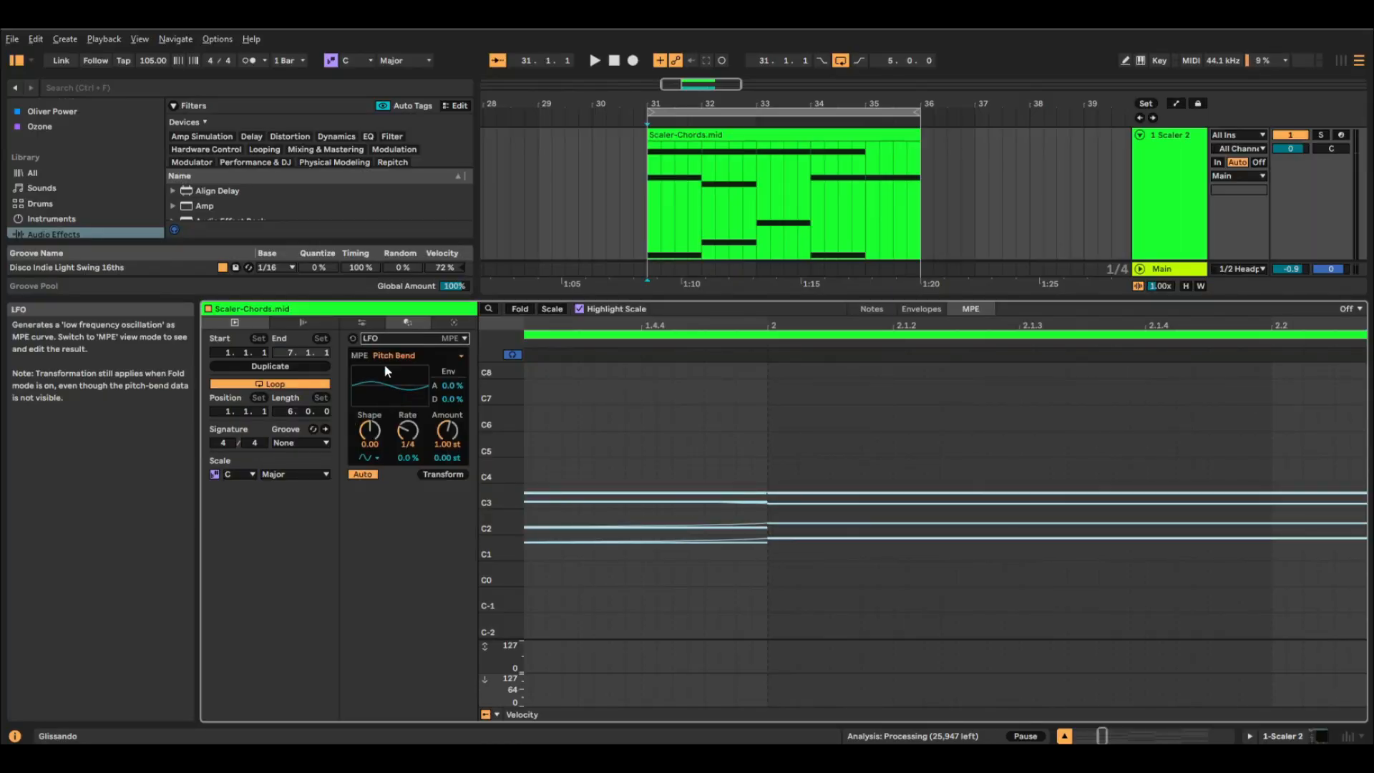
pyautogui.moveTo(399, 395)
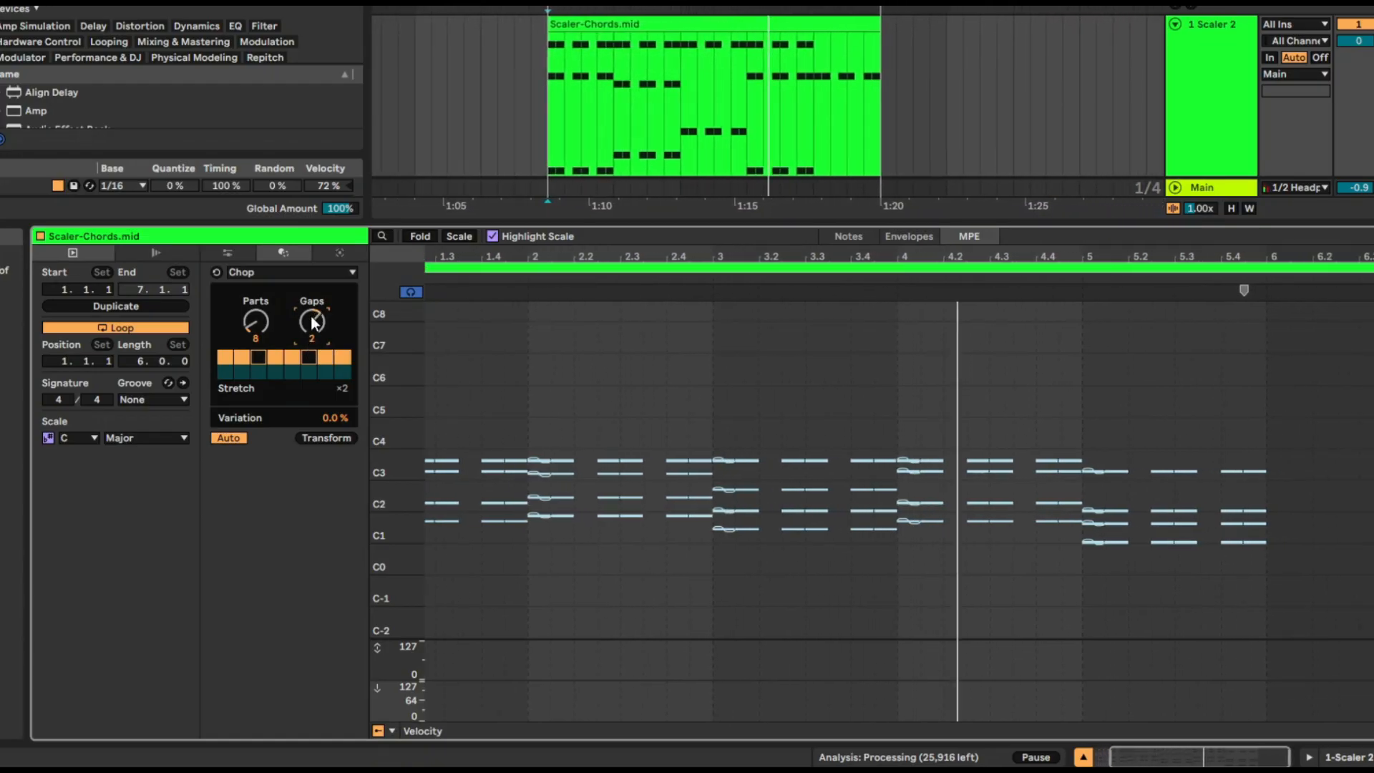
# Set Chop to 16 parts with 1 gap and 29% variation
pyautogui.moveTo(312, 322); pyautogui.dragTo(312, 310)
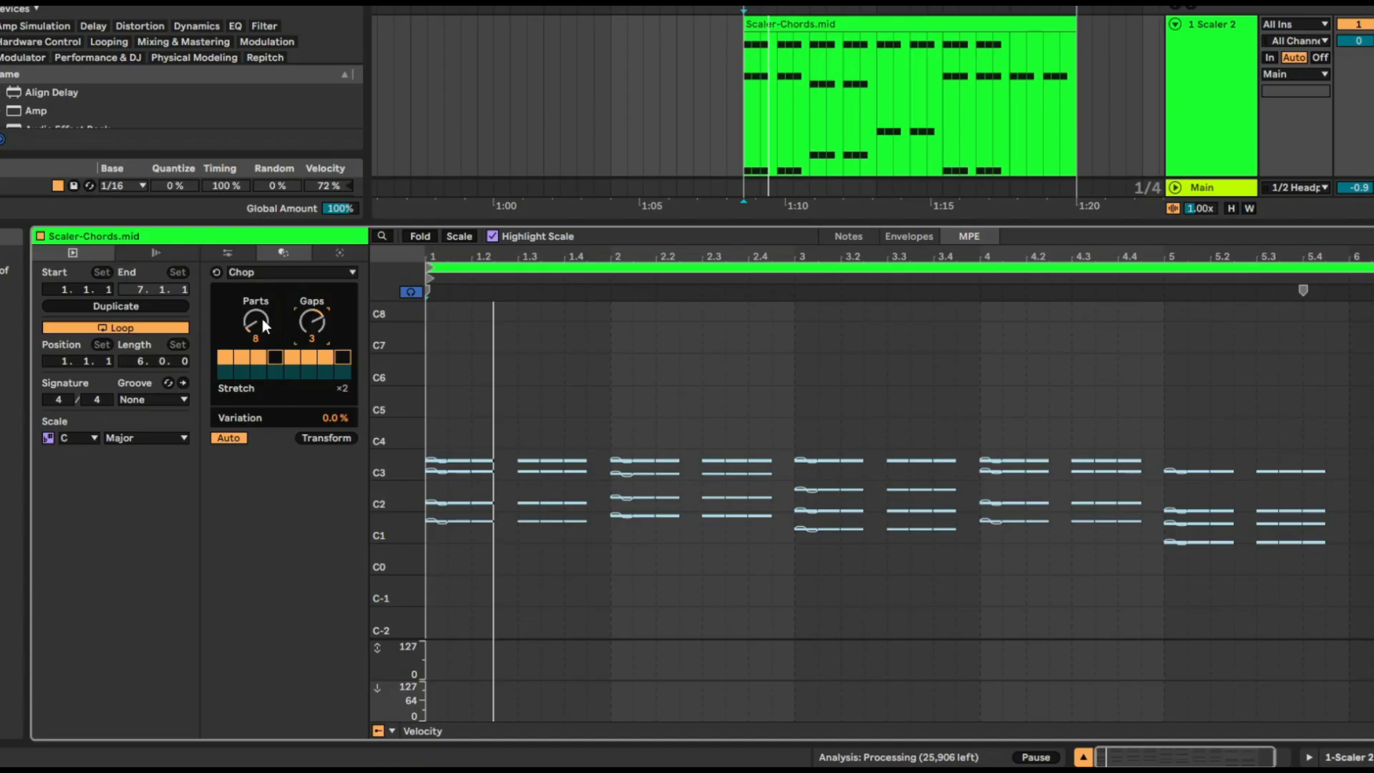
pyautogui.moveTo(255, 322); pyautogui.dragTo(255, 298)
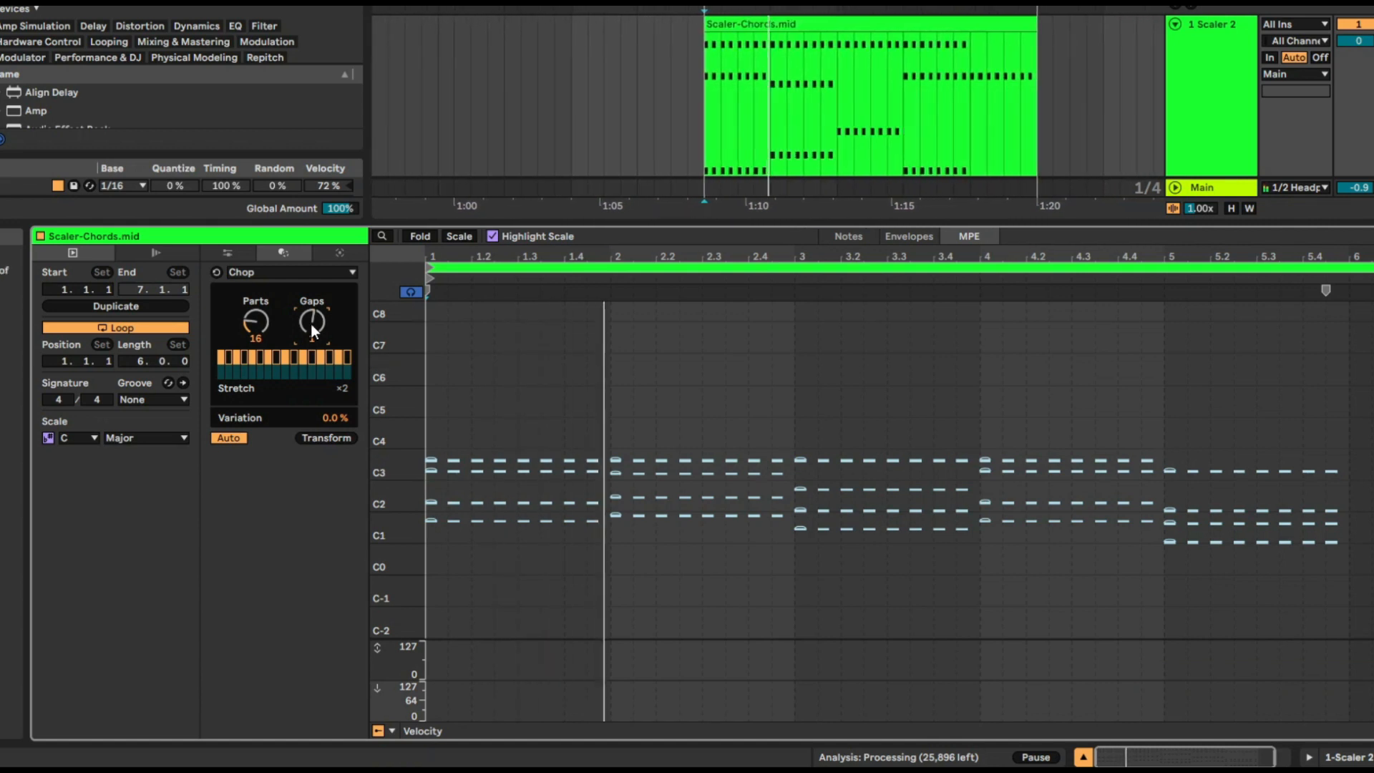
pyautogui.moveTo(311, 322); pyautogui.dragTo(310, 342)
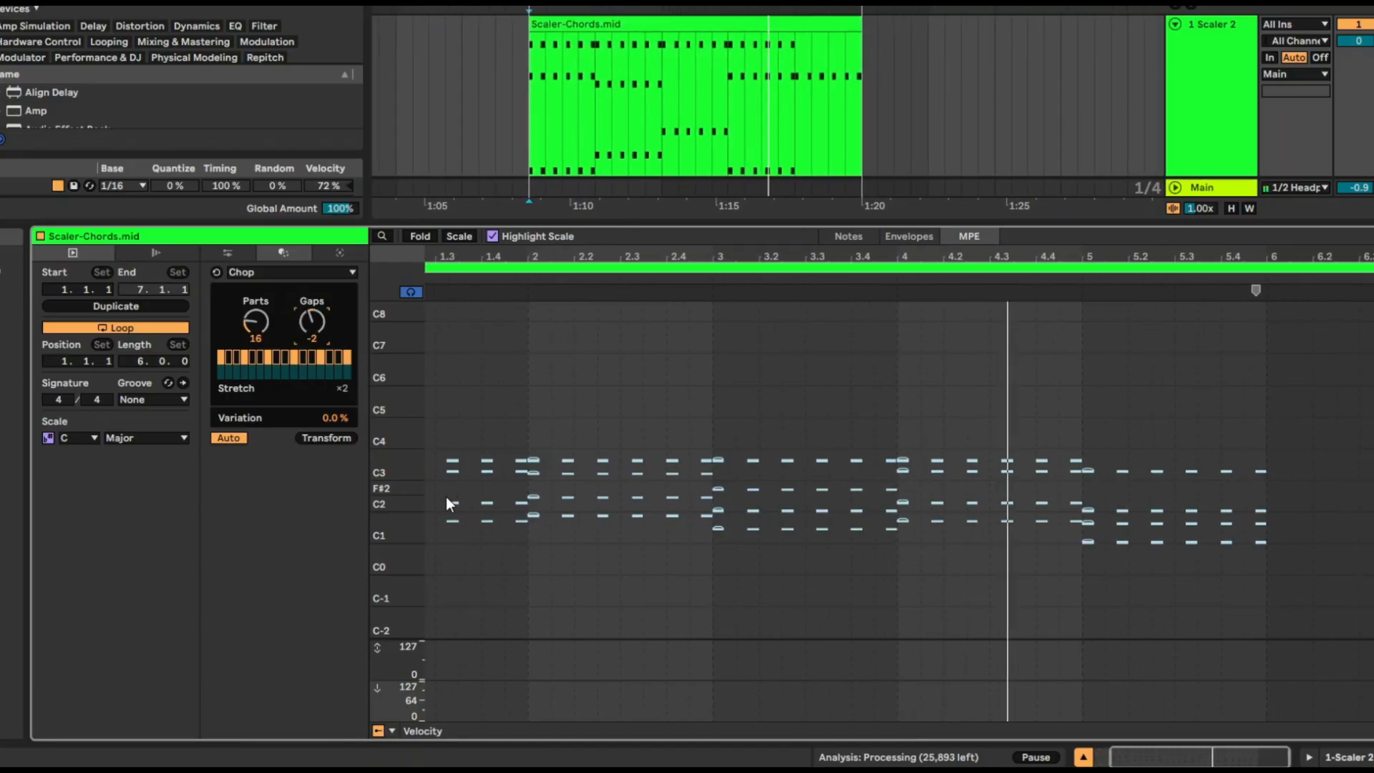
pyautogui.moveTo(311, 319); pyautogui.dragTo(310, 302)
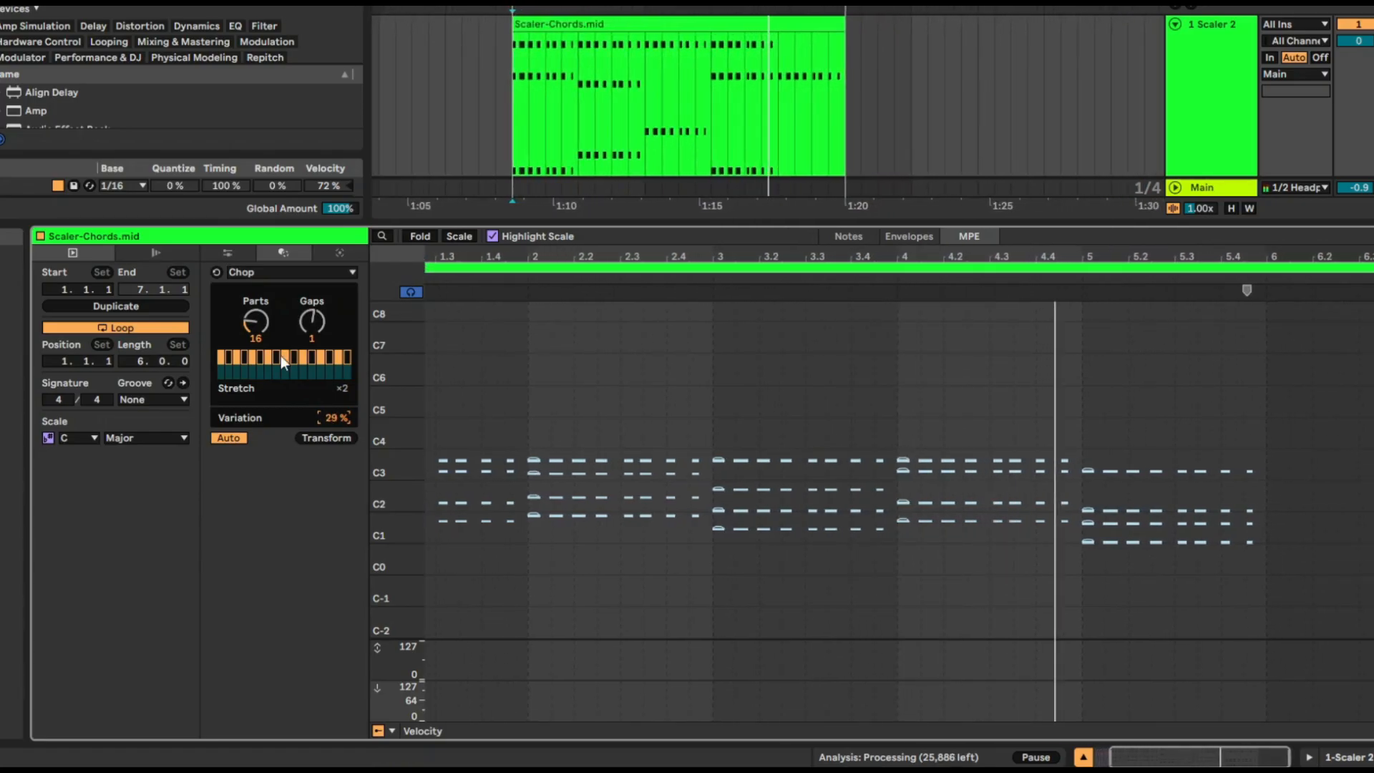
pyautogui.moveTo(254, 322); pyautogui.dragTo(255, 351)
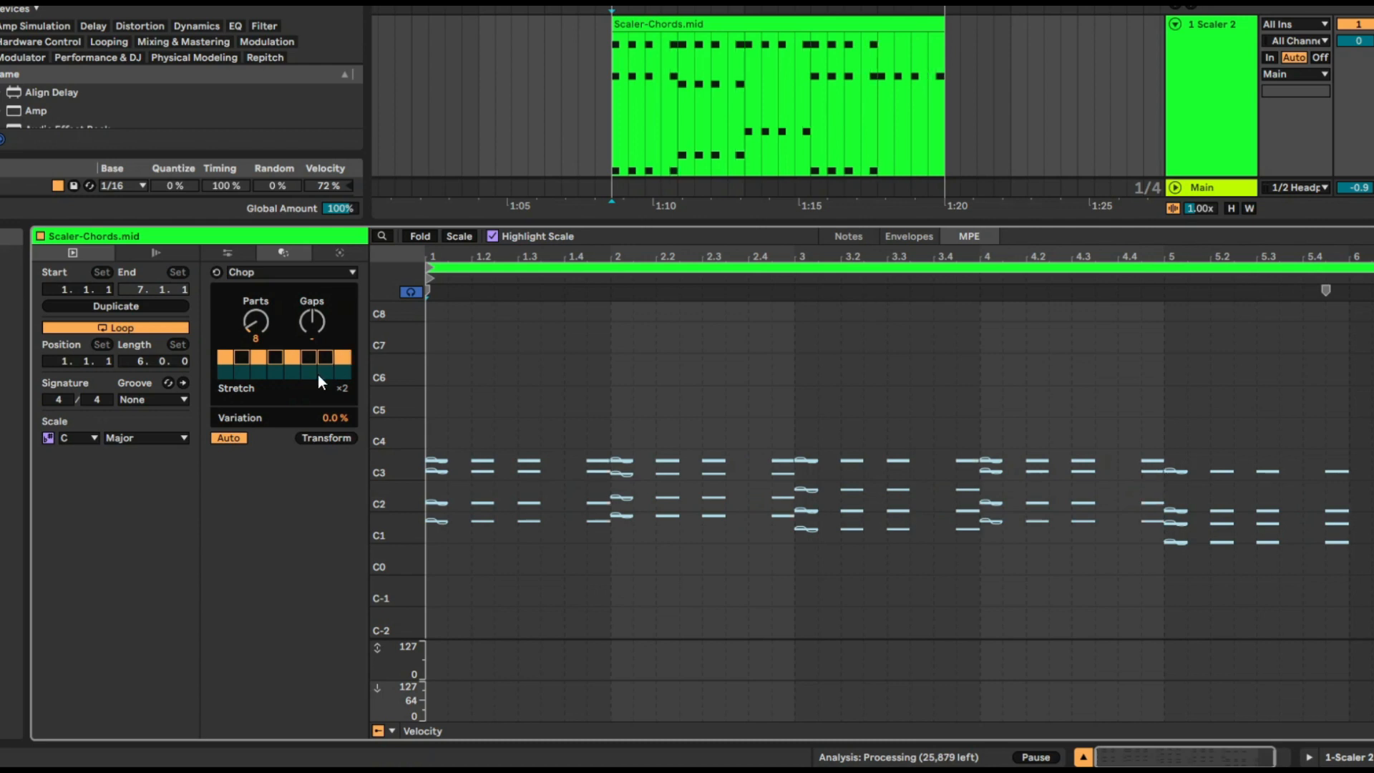
# Toggle a cell in the Chop pattern grid so that part becomes a gap
pyautogui.click(342, 368)
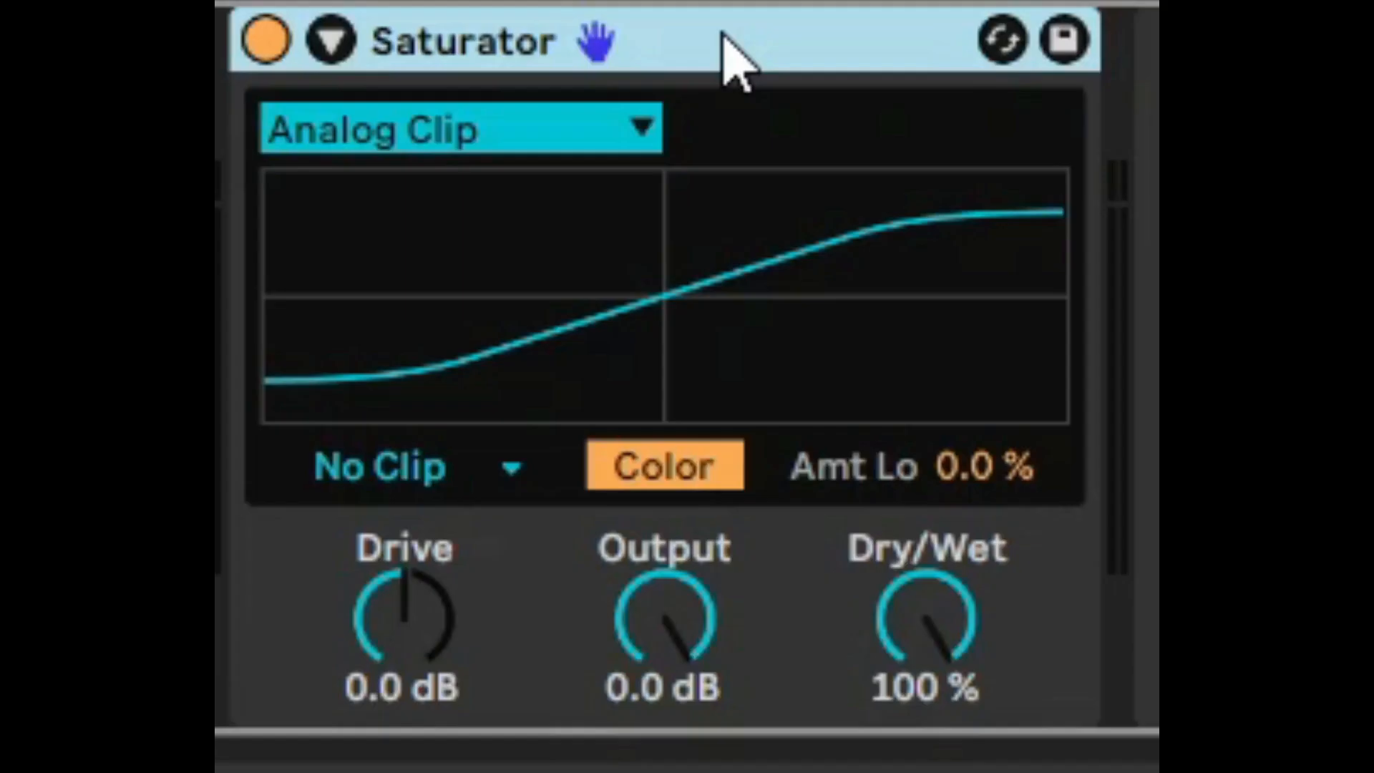
pyautogui.moveTo(734, 298)
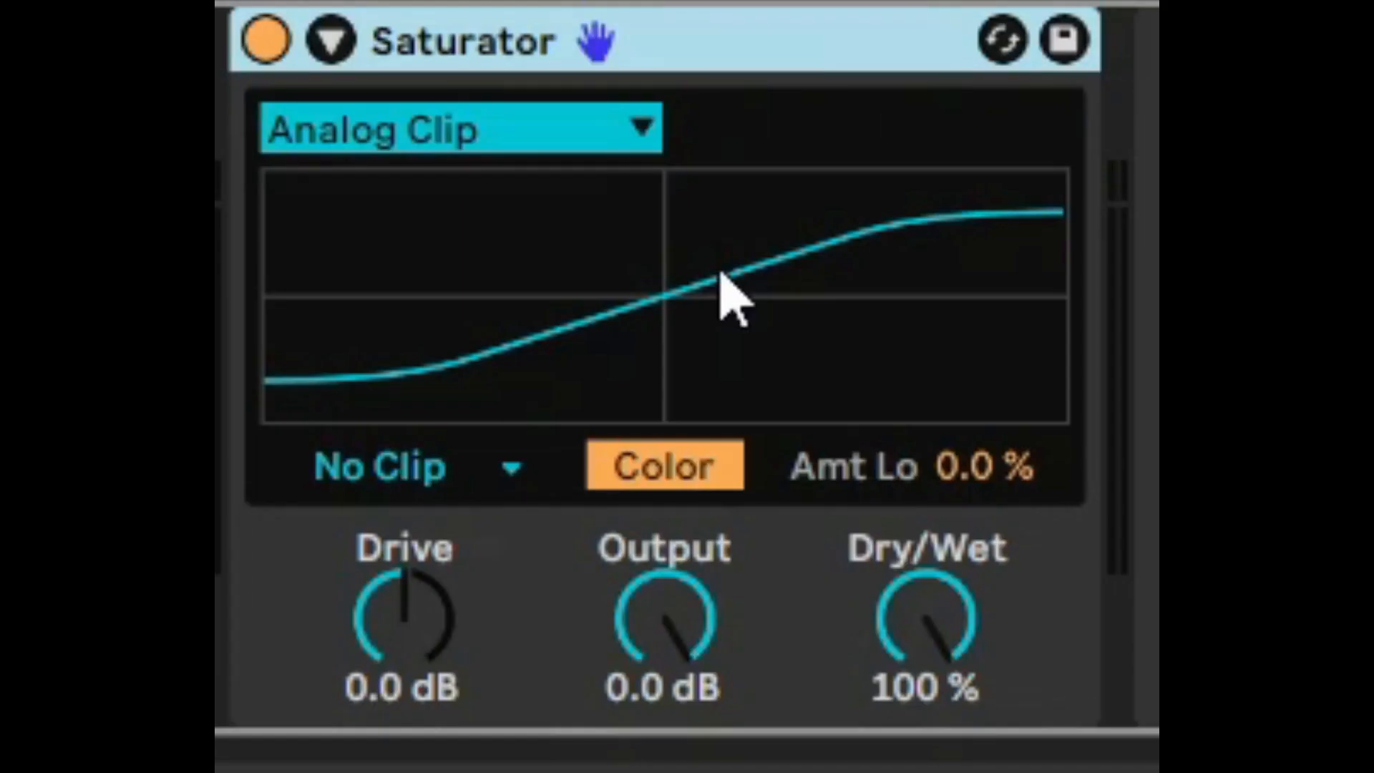
pyautogui.moveTo(544, 128)
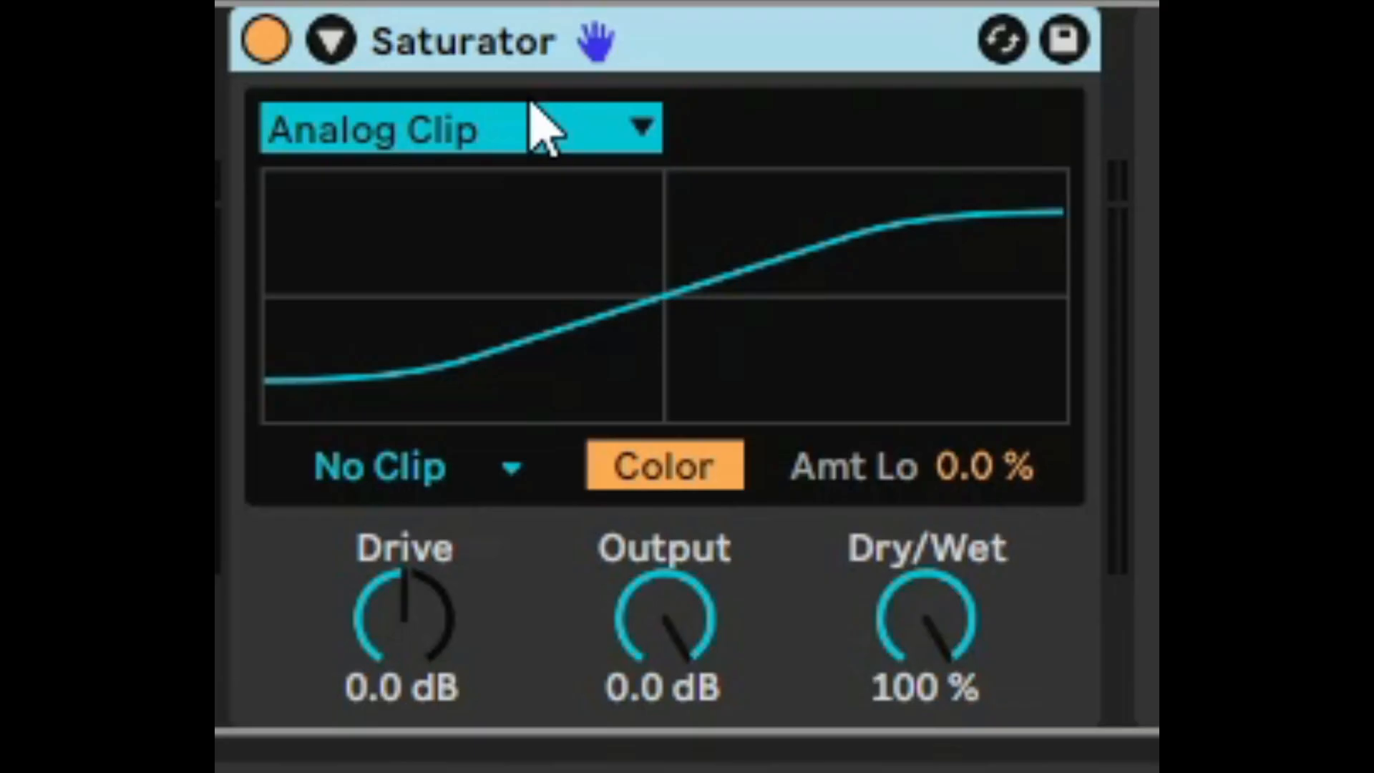
# Switch the Saturator curve to Bass Shaper and raise Drive to 7.4 dB
pyautogui.click(459, 127)
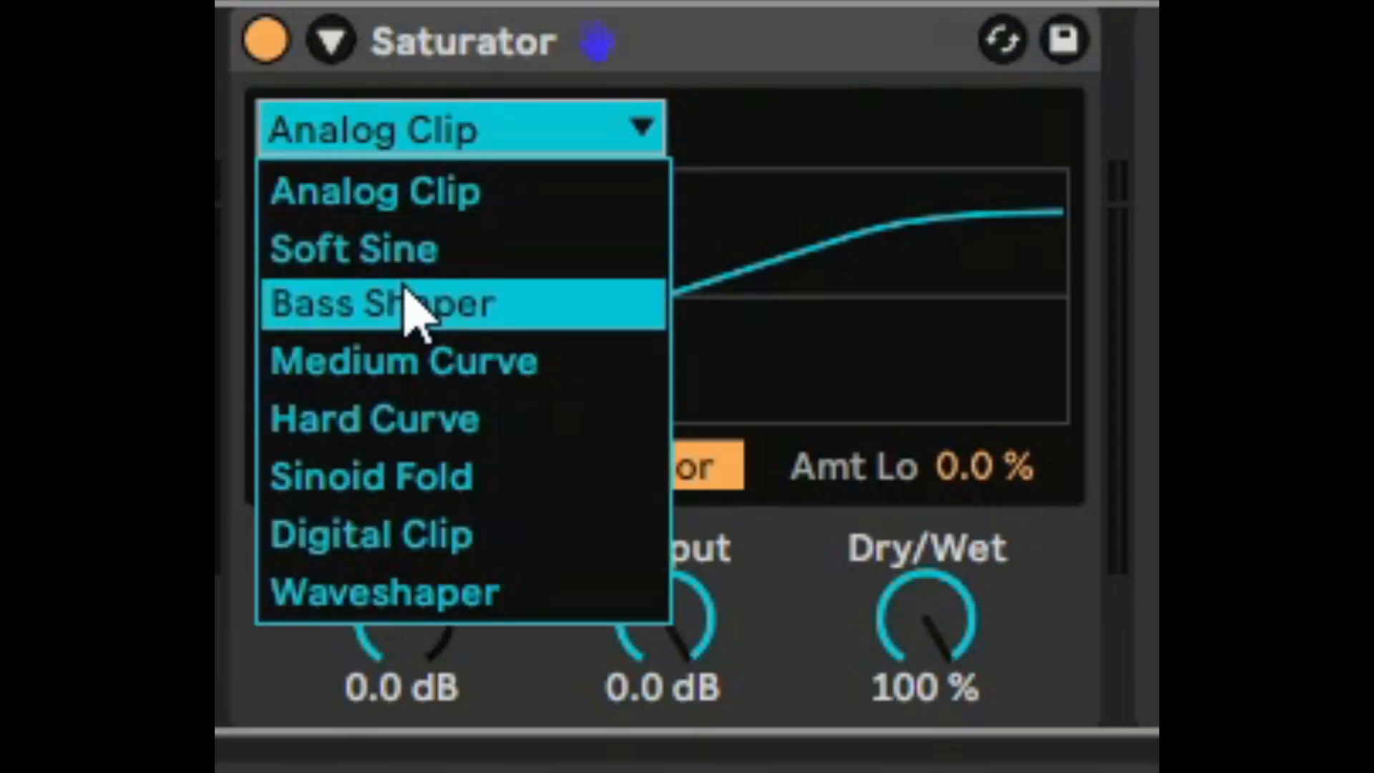
pyautogui.click(401, 304)
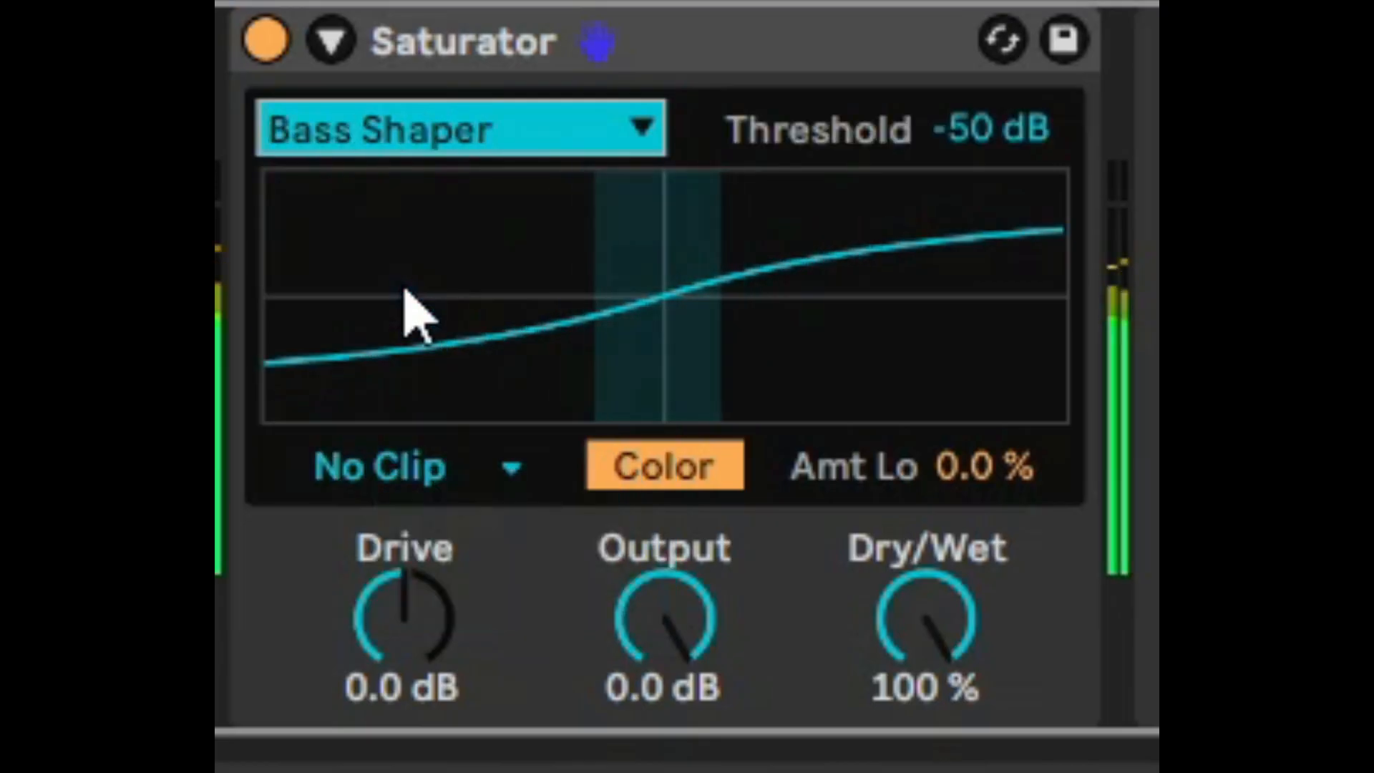
pyautogui.moveTo(401, 623); pyautogui.dragTo(404, 578)
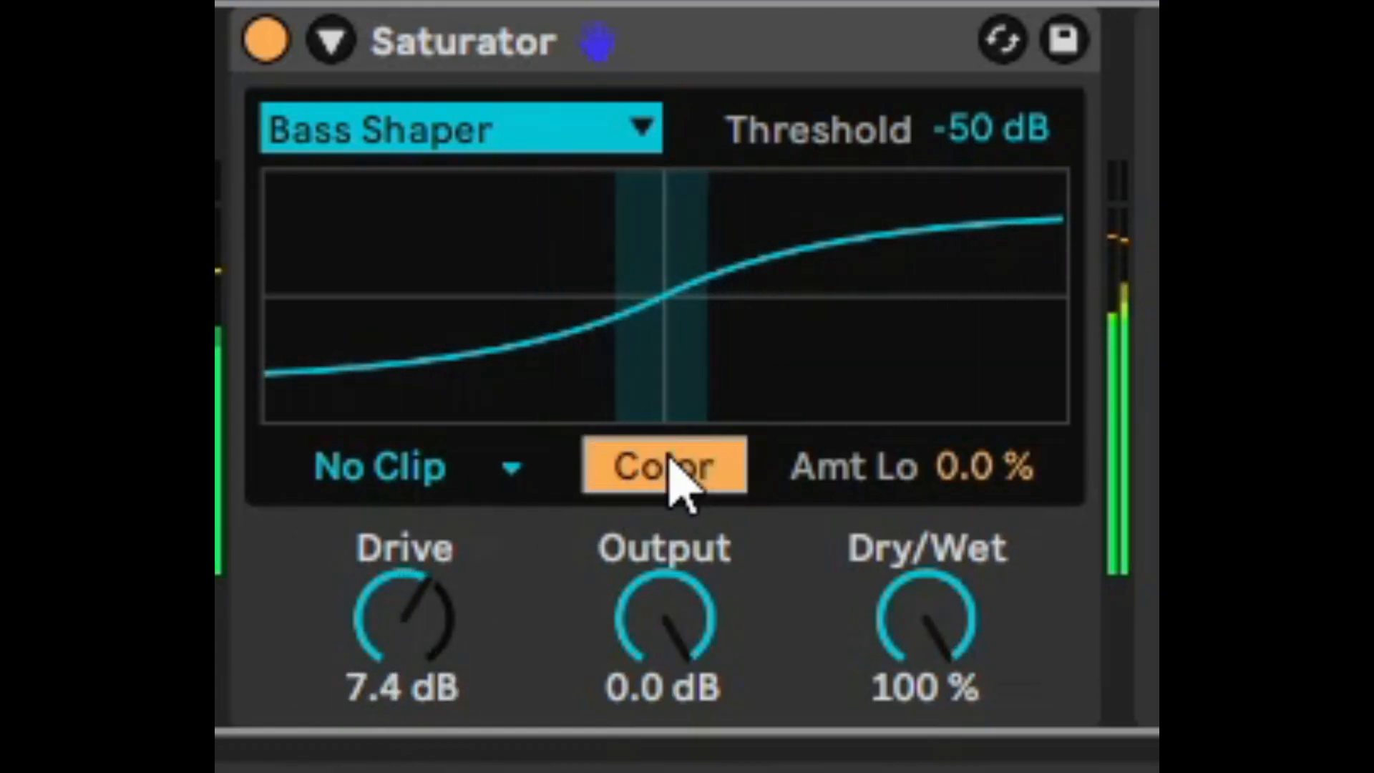
# Set the Saturator output stage to Hard Clip
pyautogui.click(421, 465)
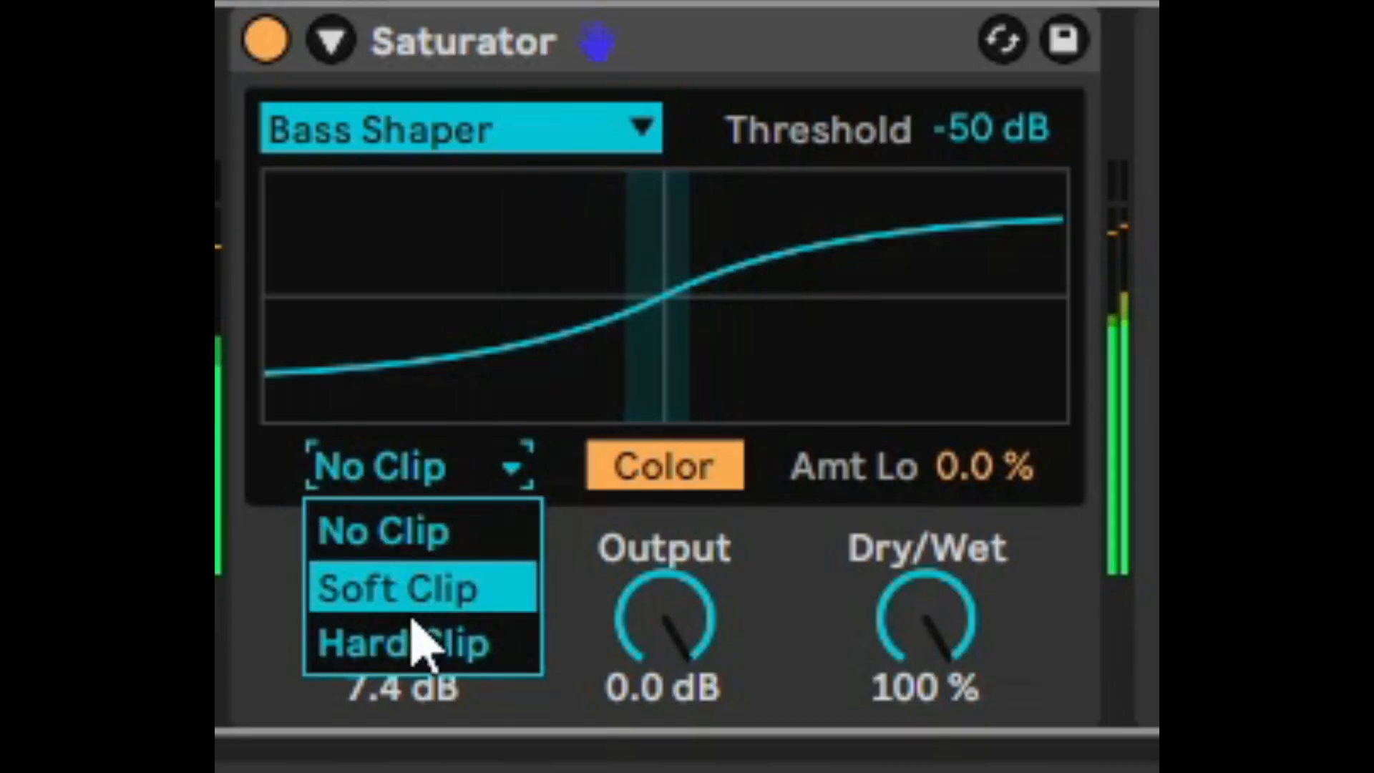
pyautogui.click(404, 643)
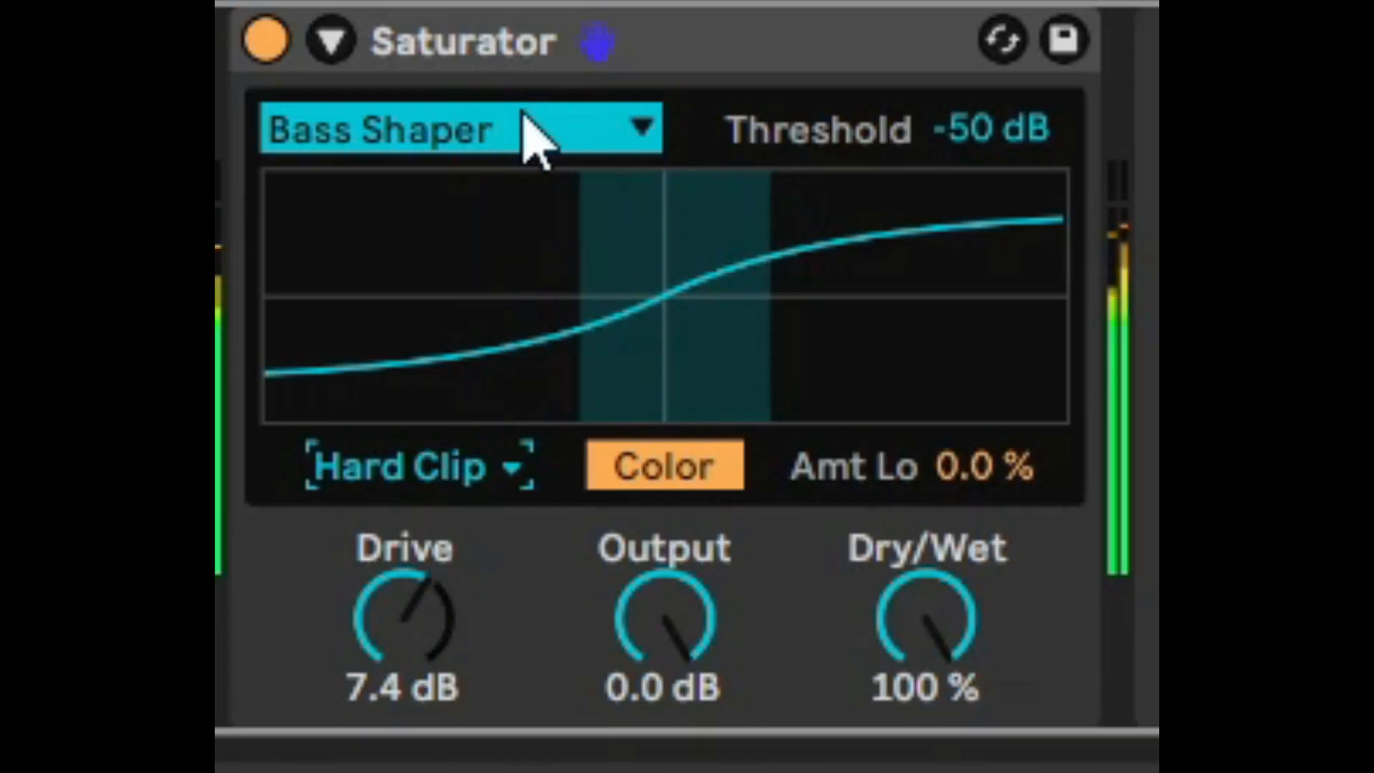
pyautogui.click(463, 128)
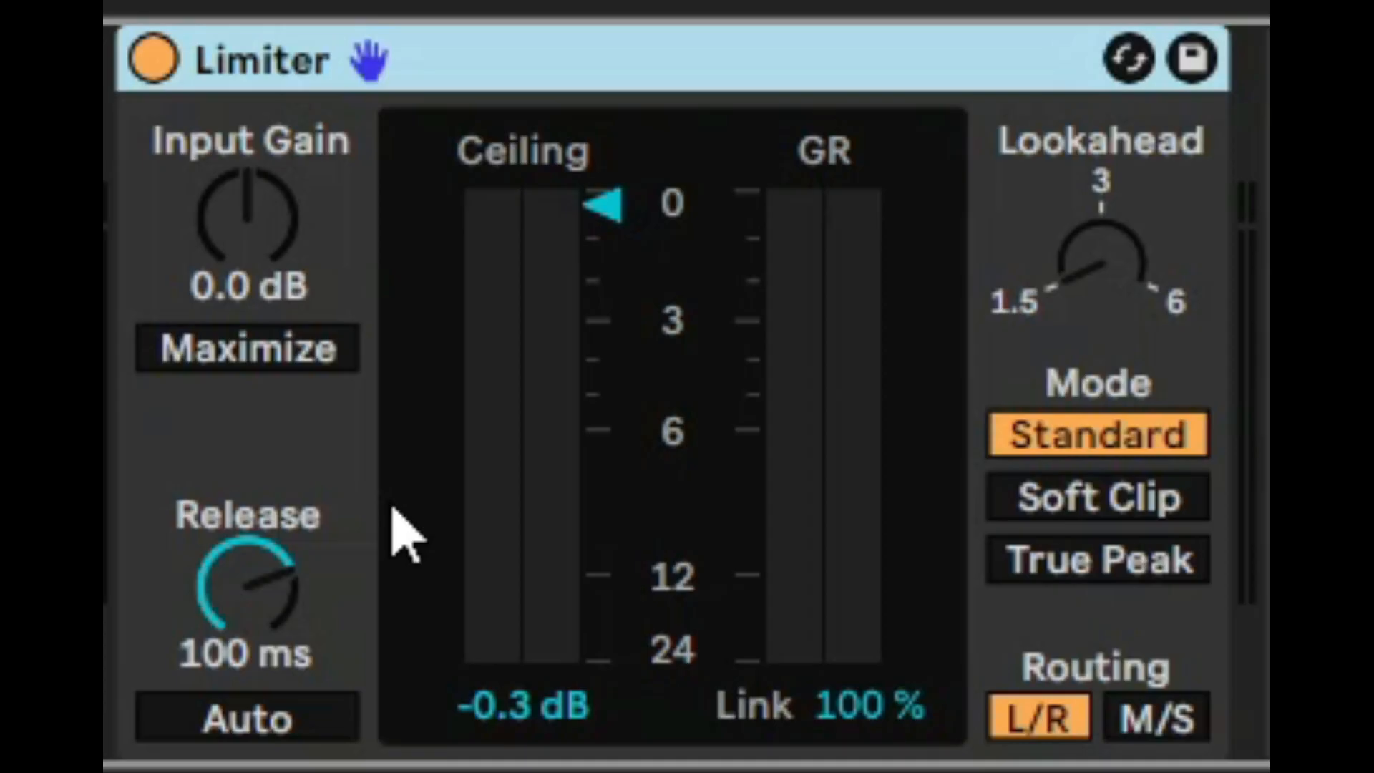
pyautogui.moveTo(364, 400)
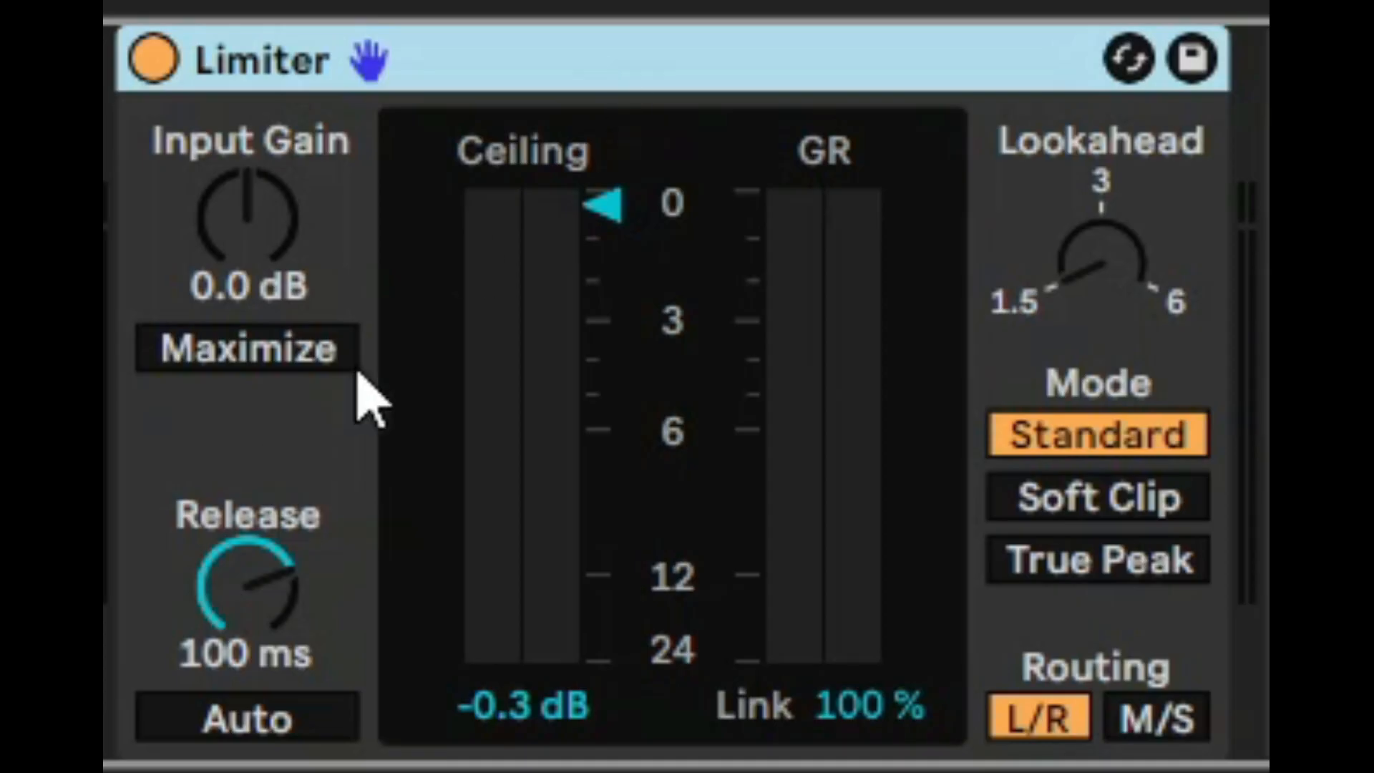
pyautogui.moveTo(565, 240)
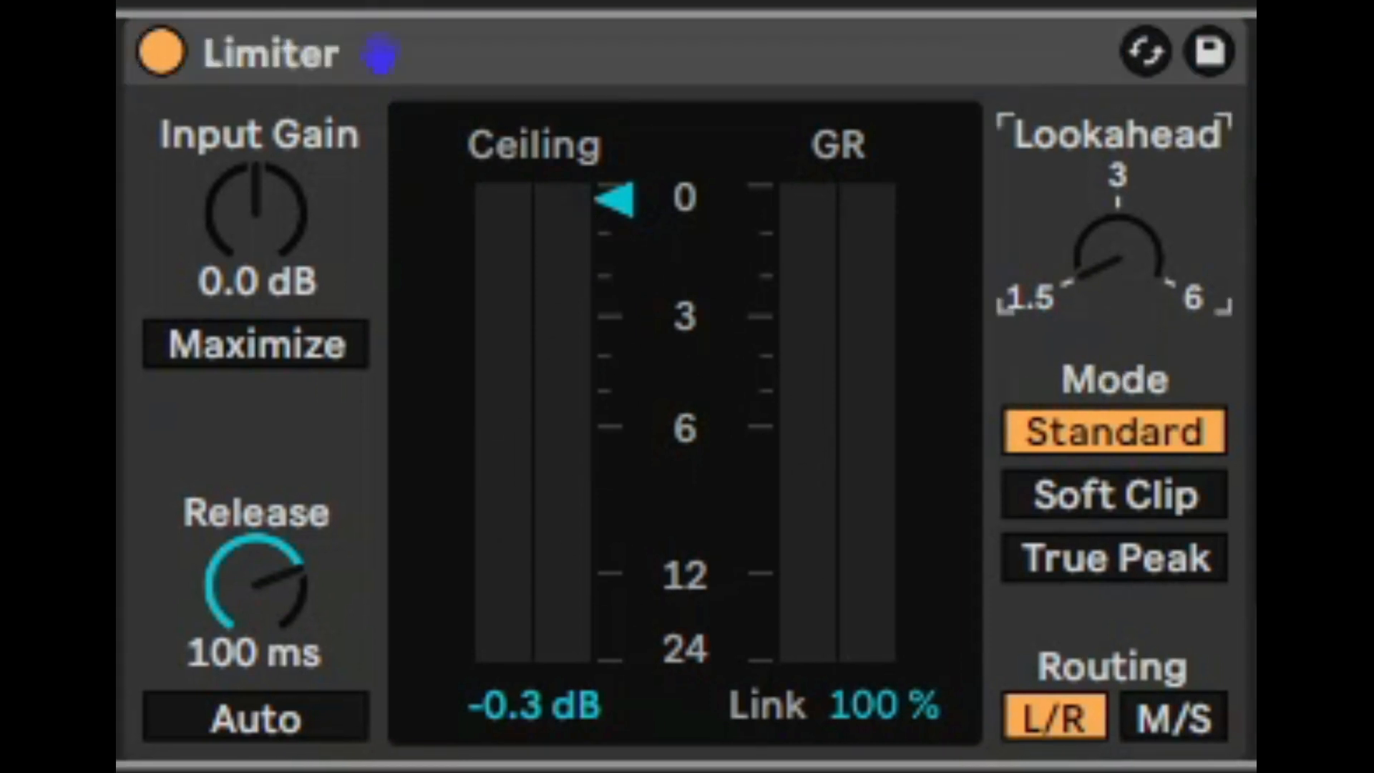
pyautogui.moveTo(1173, 525)
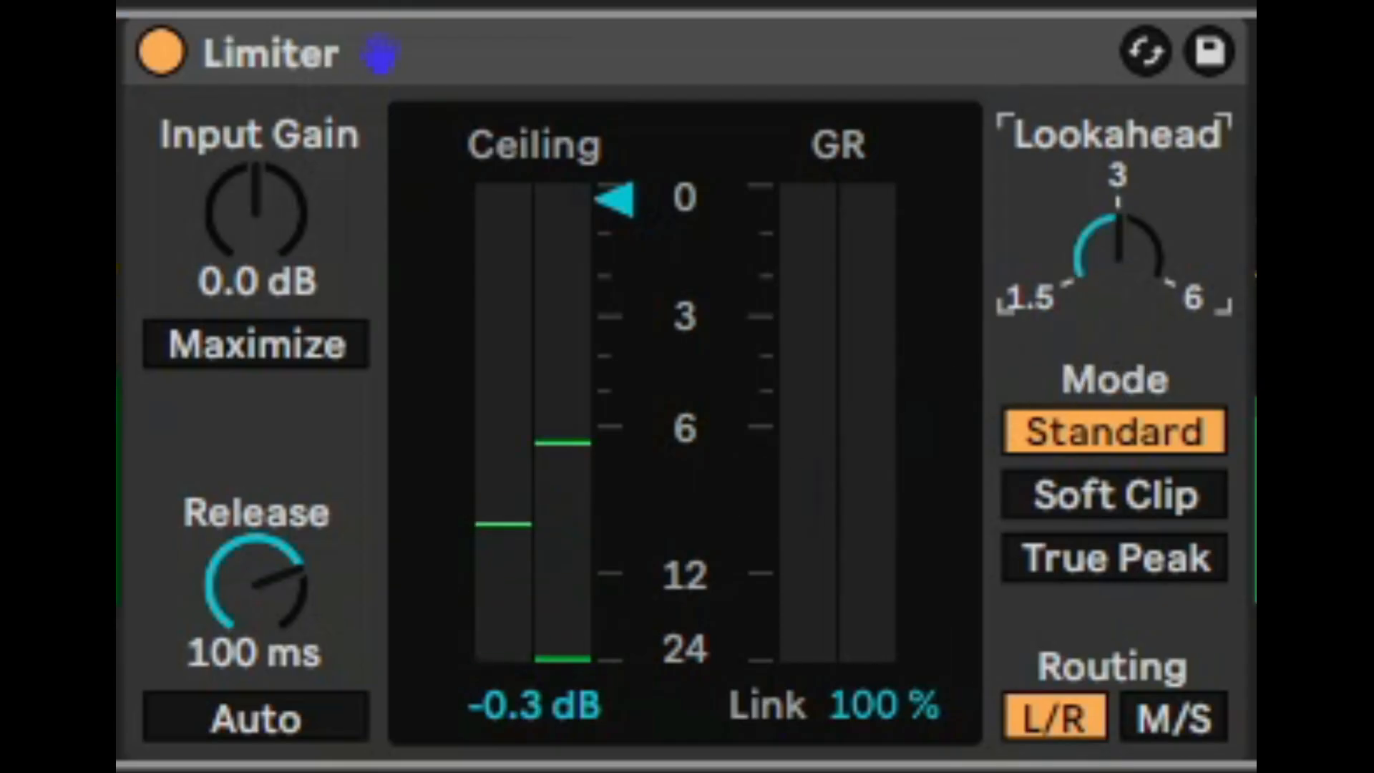
pyautogui.moveTo(1102, 583)
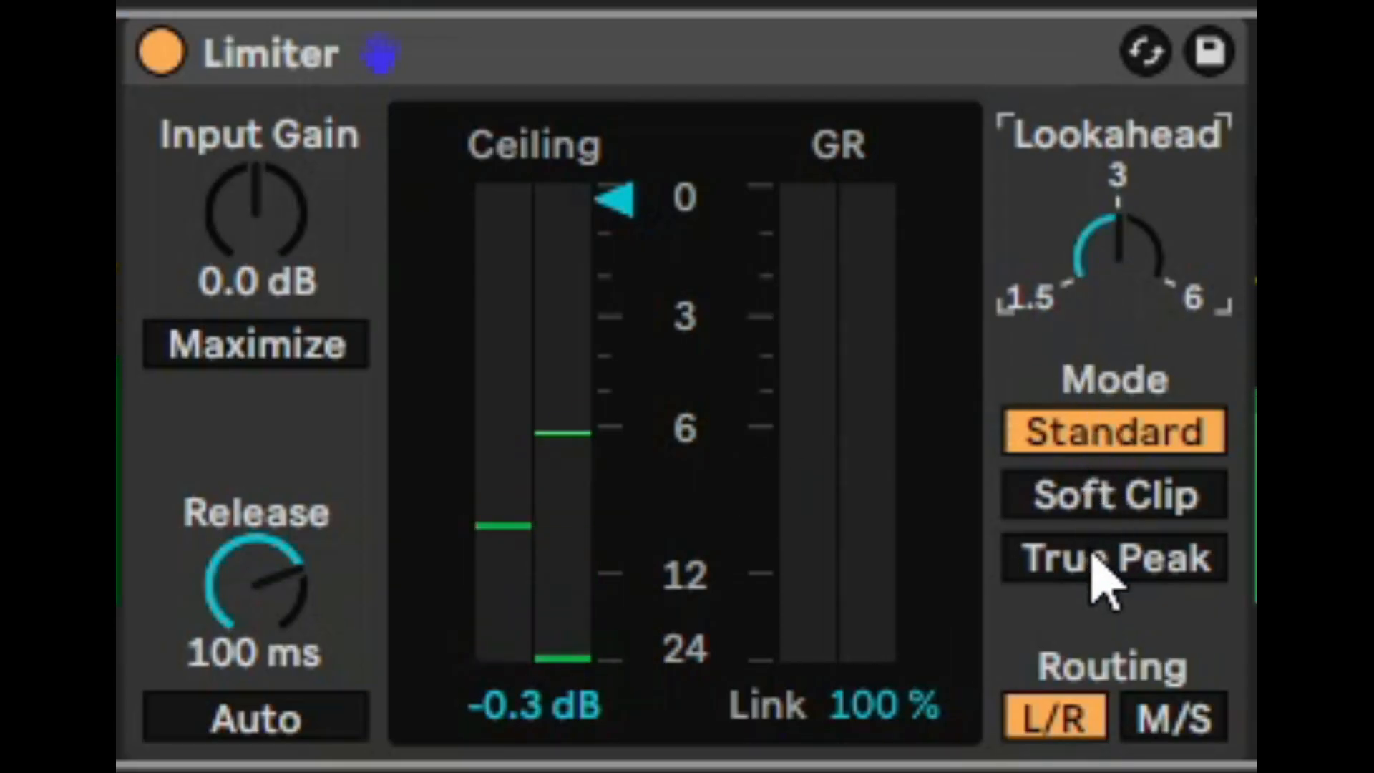
# Raise Limiter gain to 14 dB and settle on Soft Clip mode after trying True Peak
pyautogui.click(1113, 559)
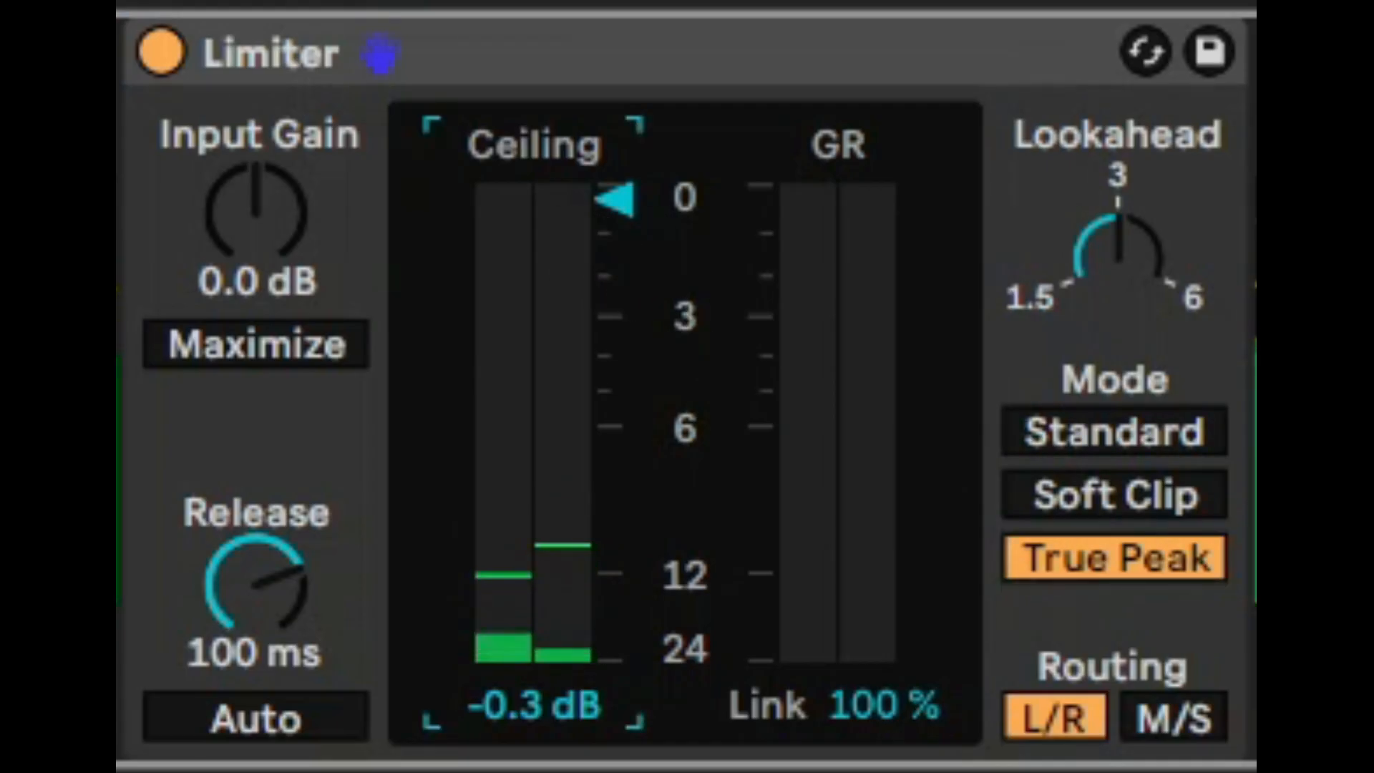
pyautogui.moveTo(620, 200); pyautogui.dragTo(619, 458)
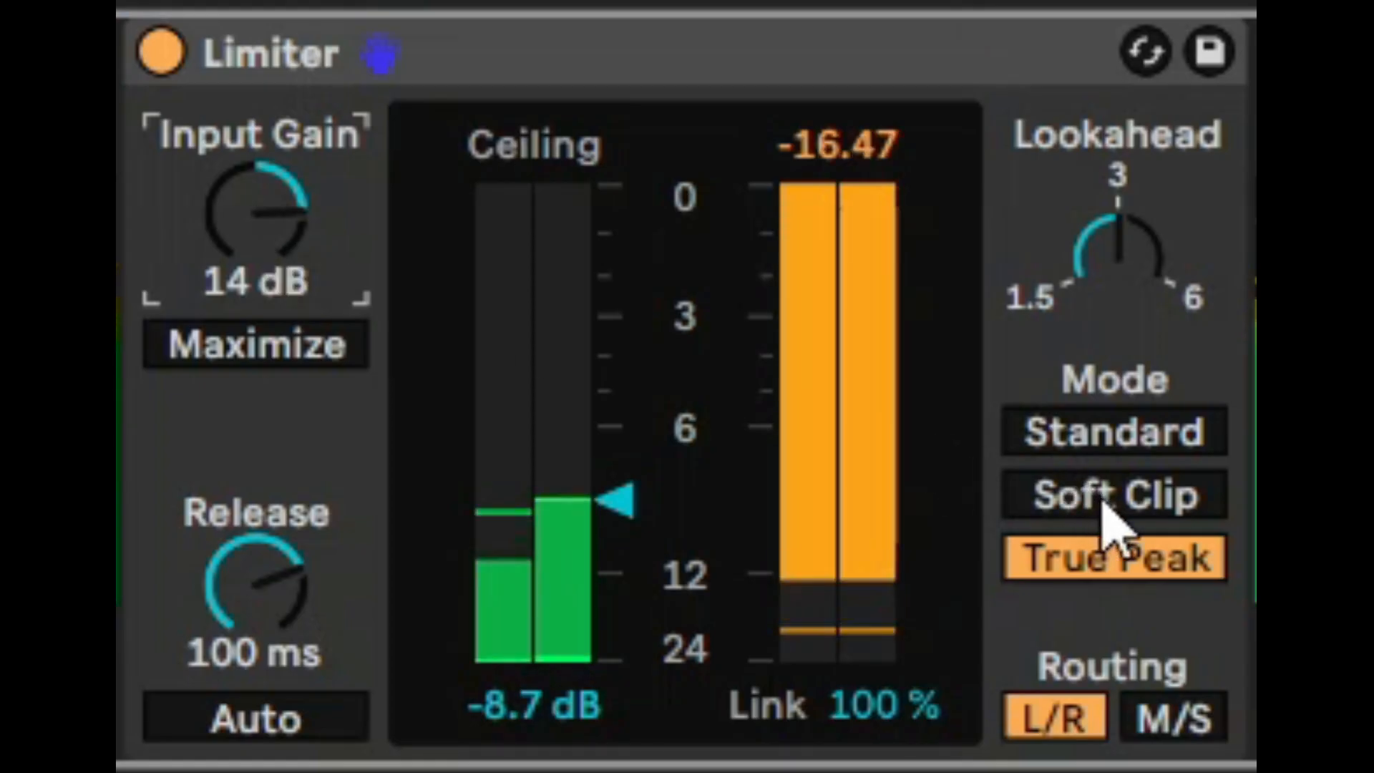
pyautogui.click(1112, 494)
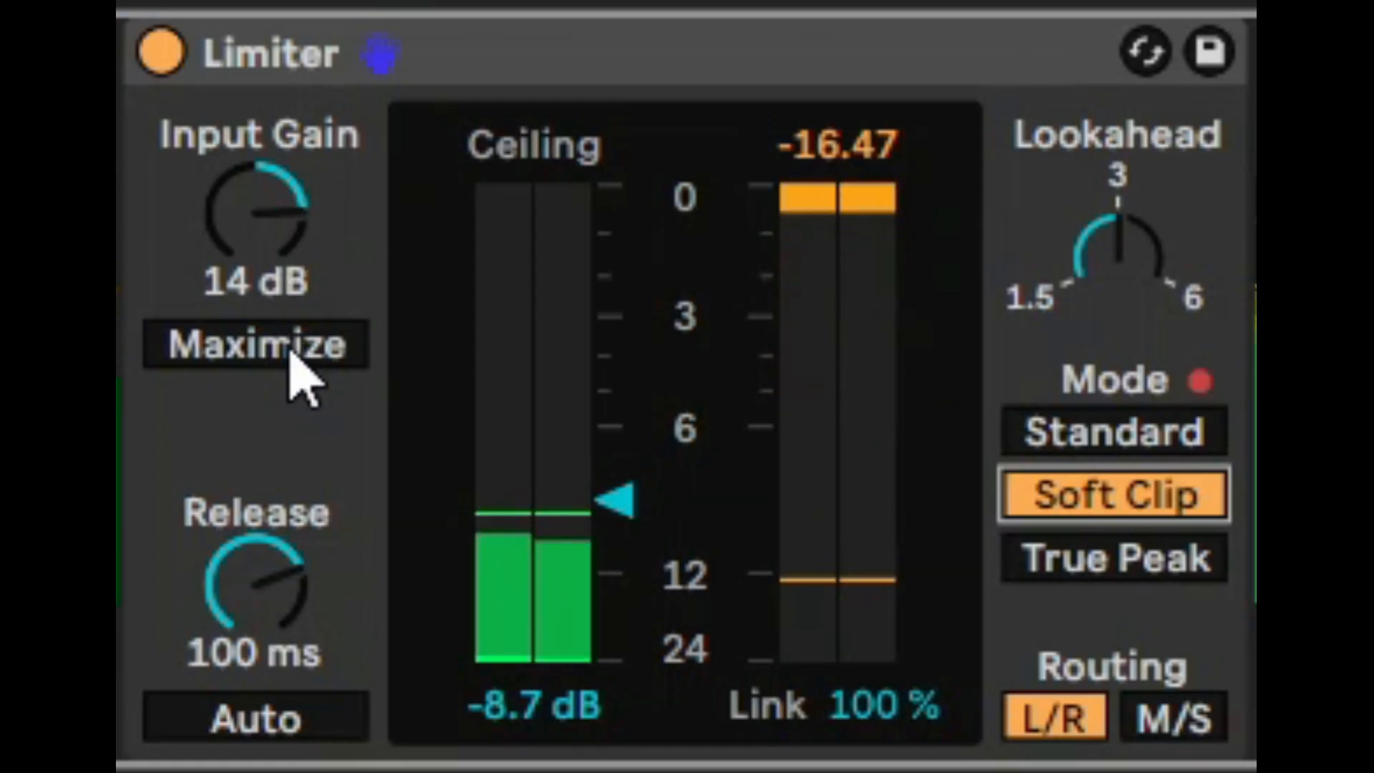
# Enable Maximize, lower the threshold to about -9.2 dB and set the link amount
pyautogui.click(254, 343)
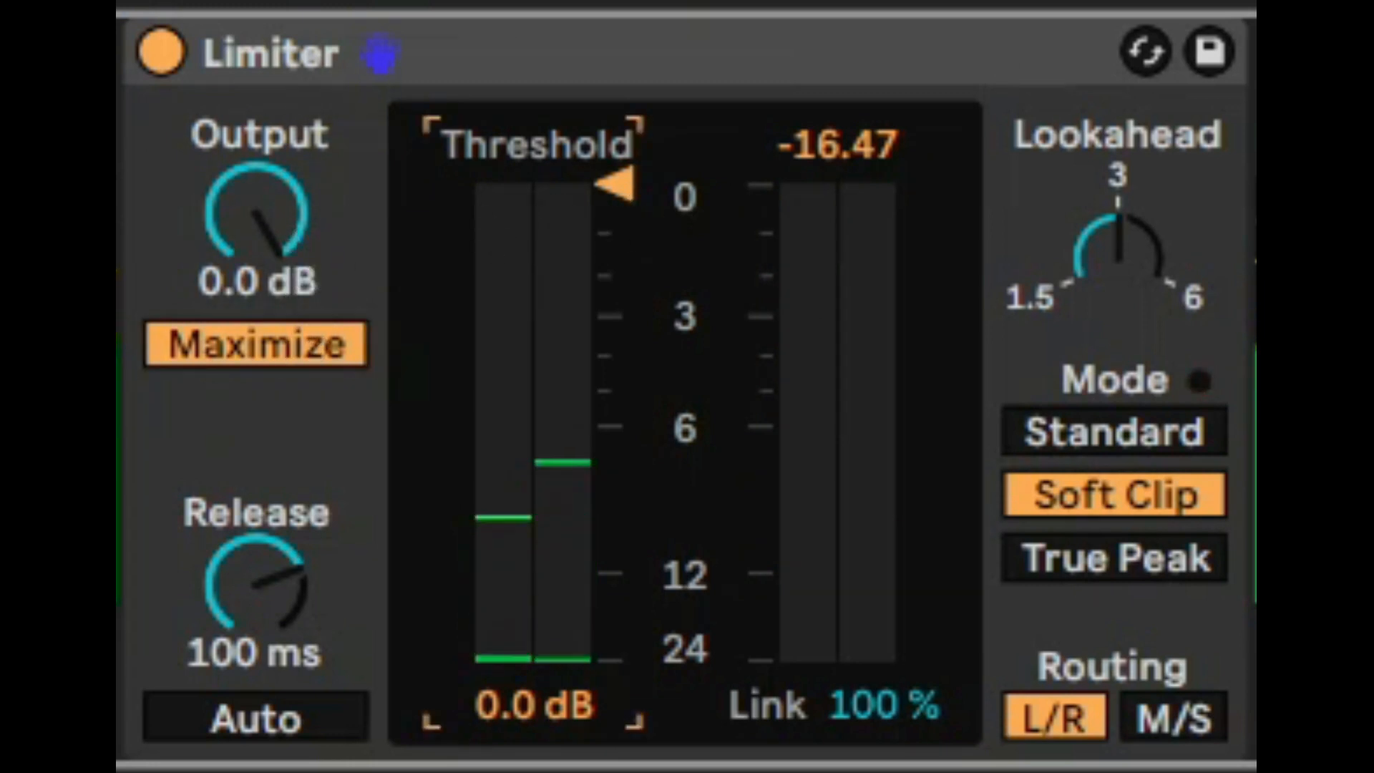
pyautogui.moveTo(622, 185); pyautogui.dragTo(623, 508)
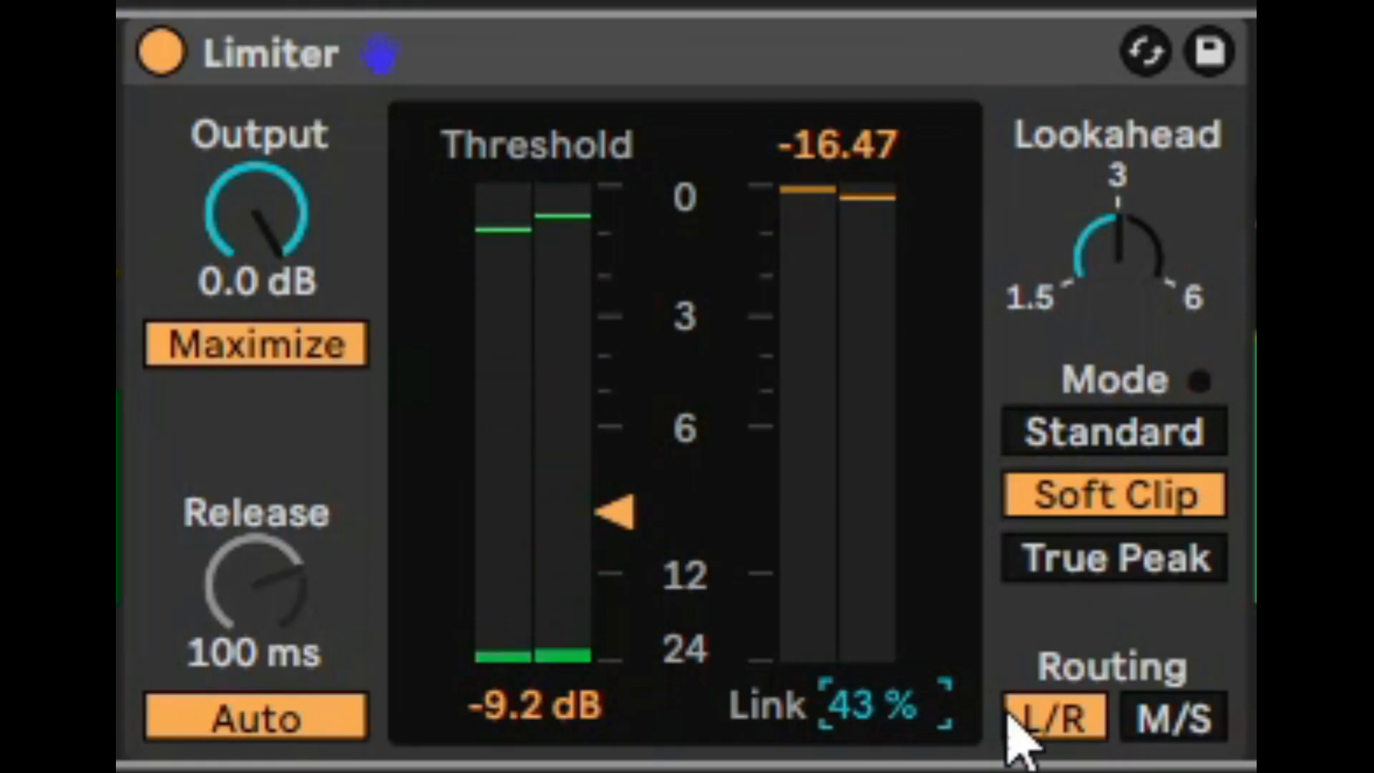
pyautogui.click(1172, 717)
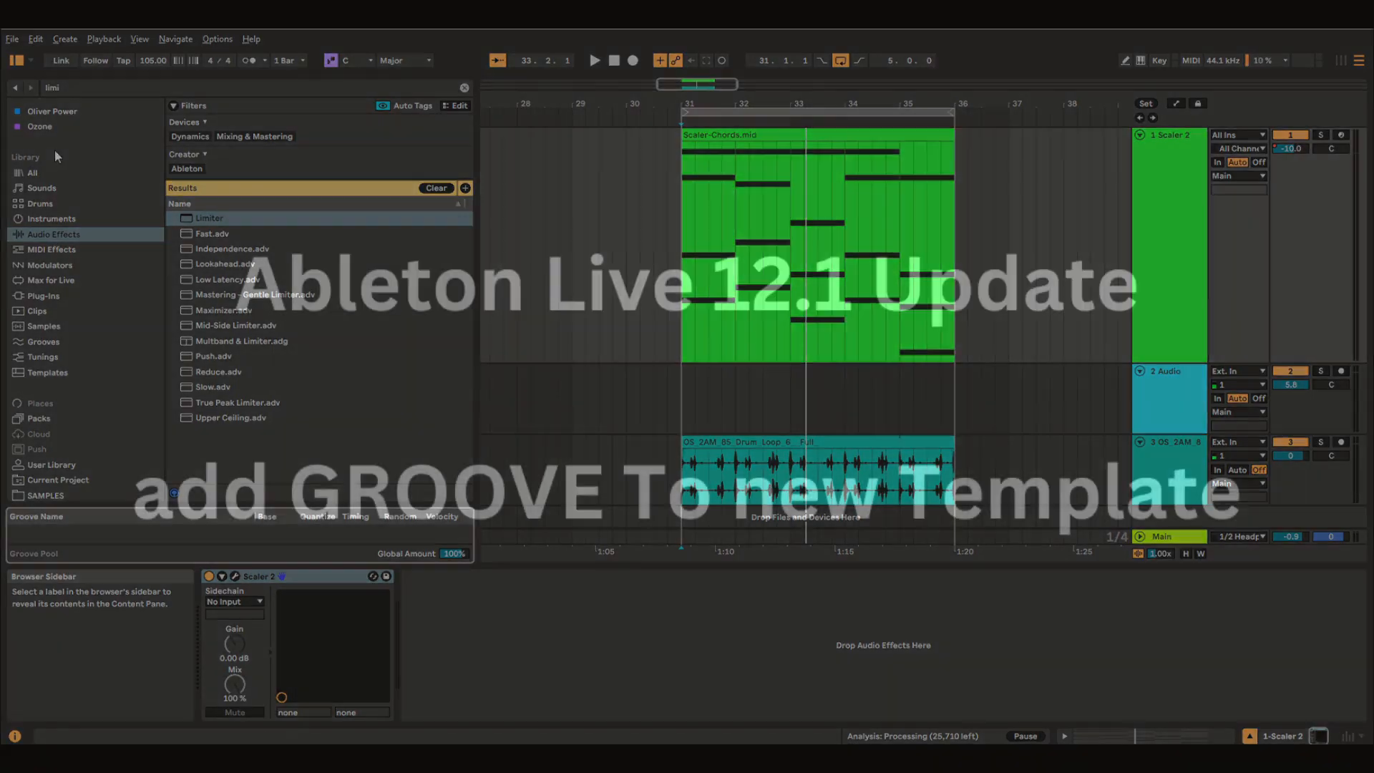
# Find the Disco Indie Light Swing 16ths groove via a 'disc' search and enable its Auto Load Groove toggle
pyautogui.click(42, 340)
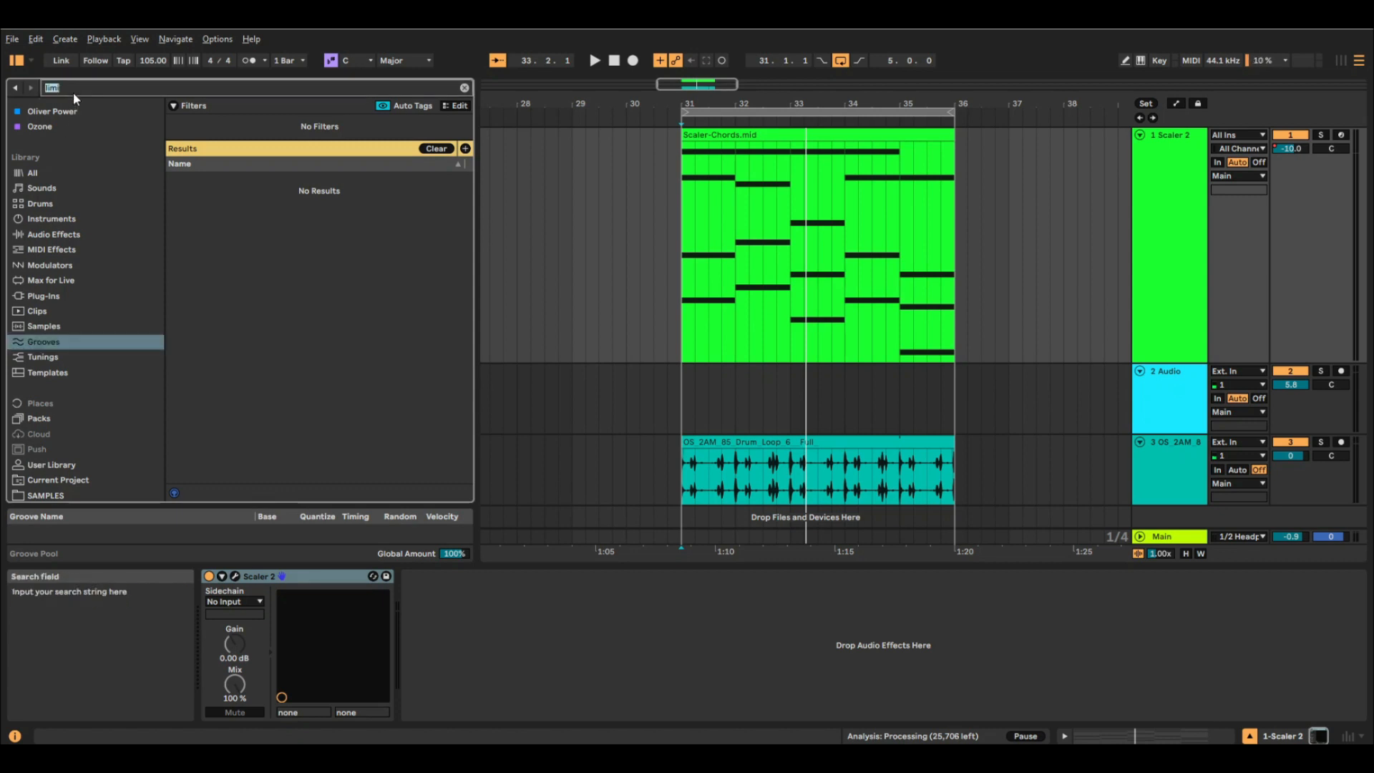
pyautogui.write('disc')
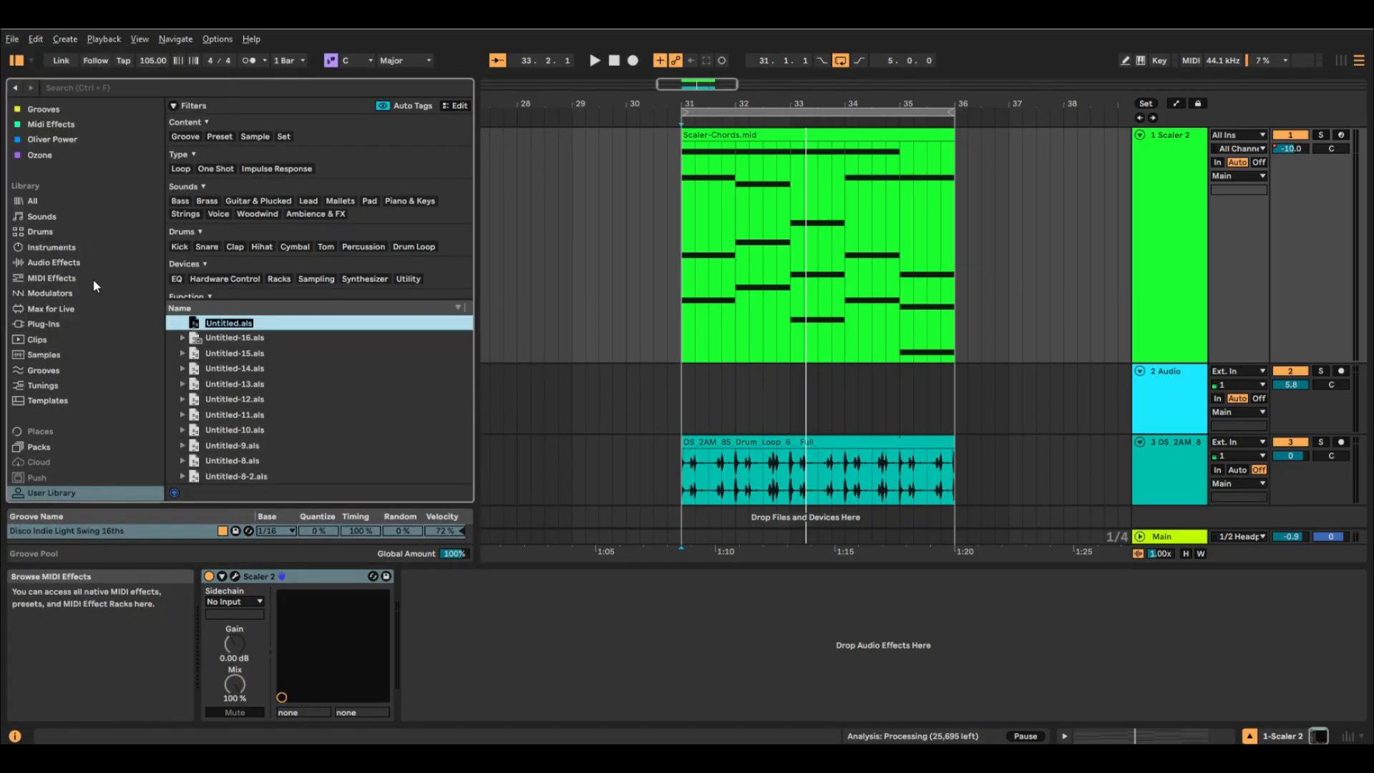
pyautogui.click(12, 39)
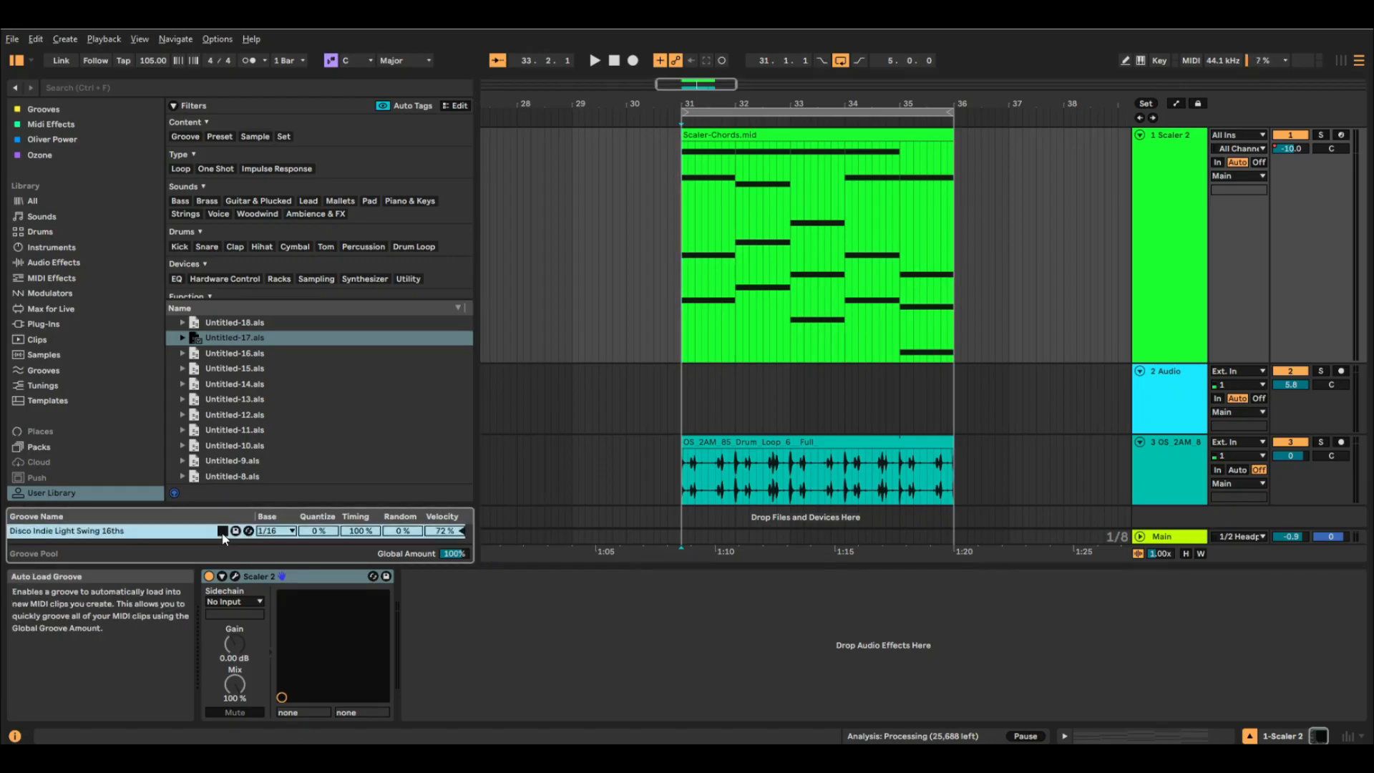
pyautogui.click(222, 532)
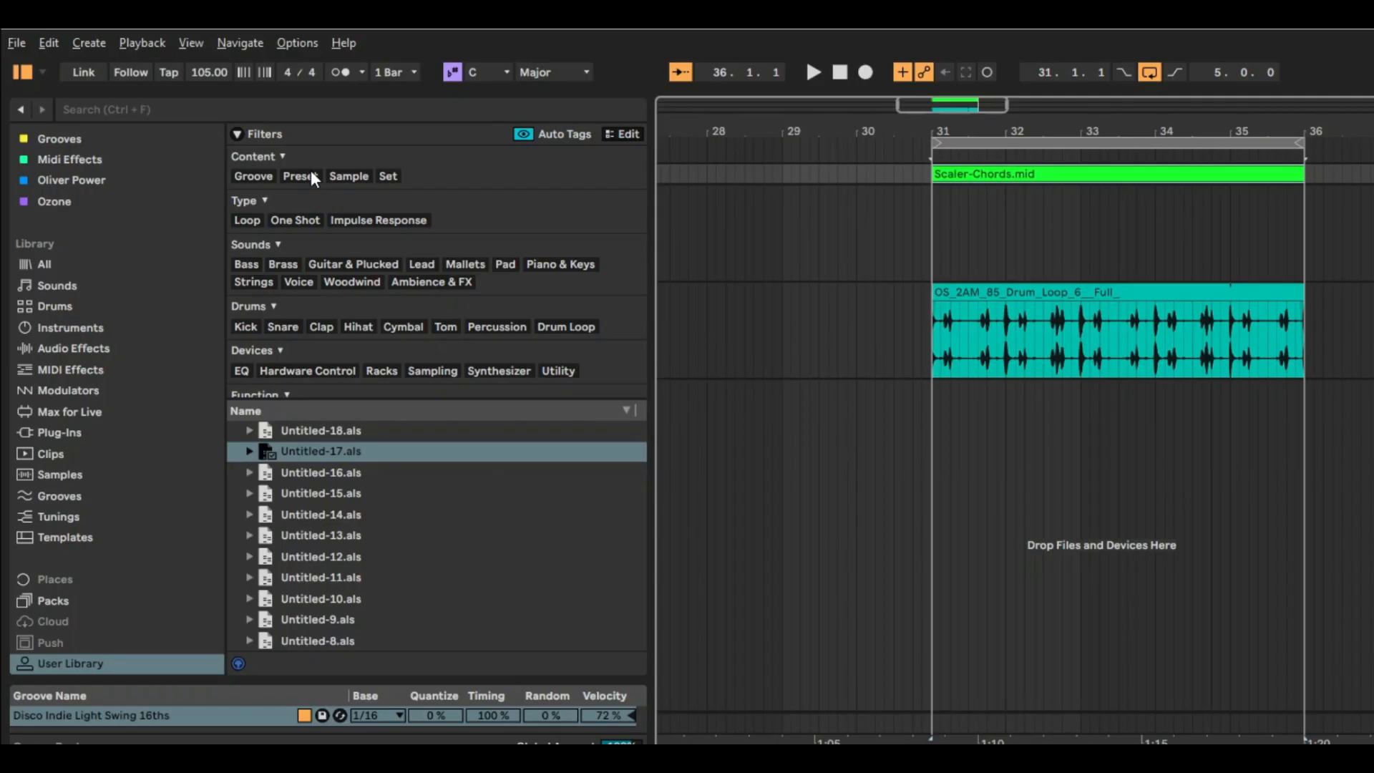
pyautogui.moveTo(442, 362)
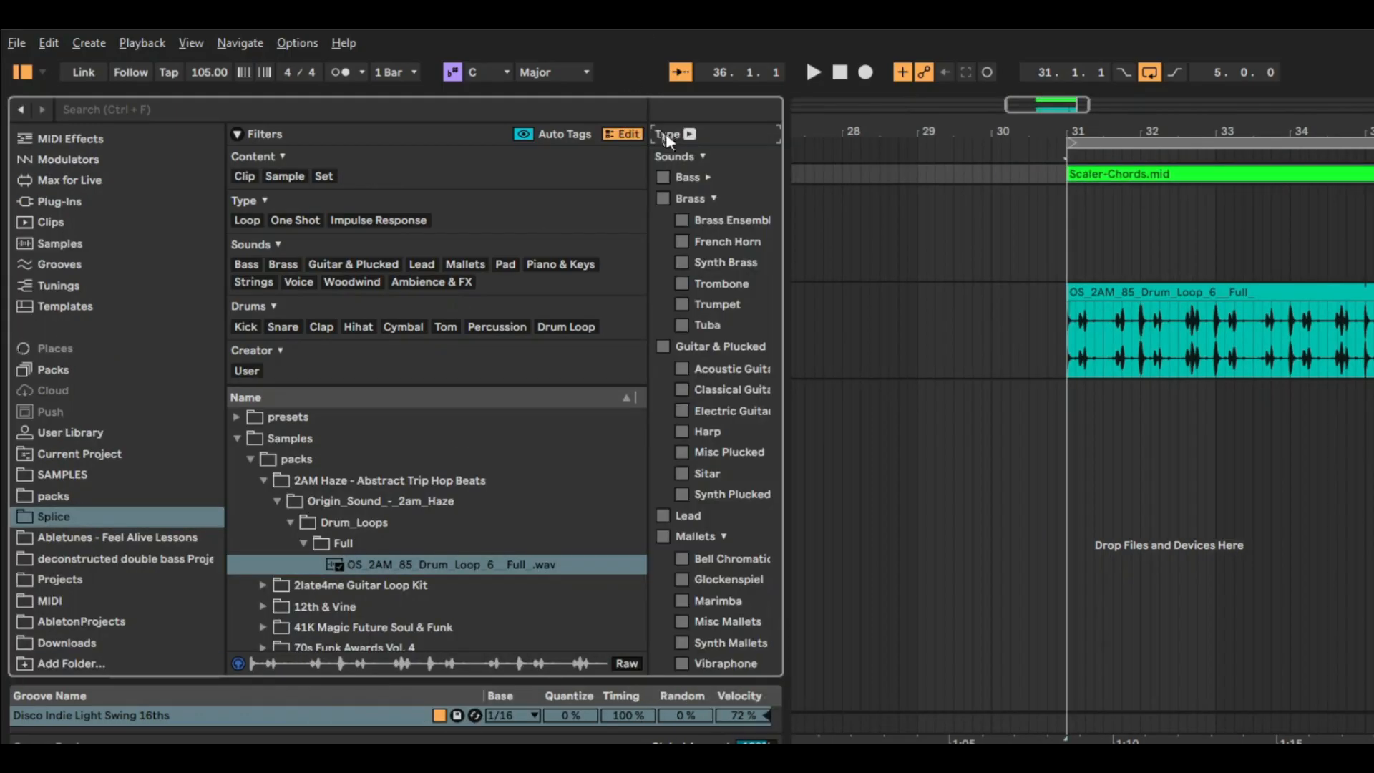
# Show the tag panel for the OS_2AM_85 drum loop and scroll through its Drum Loop tags
pyautogui.click(666, 135)
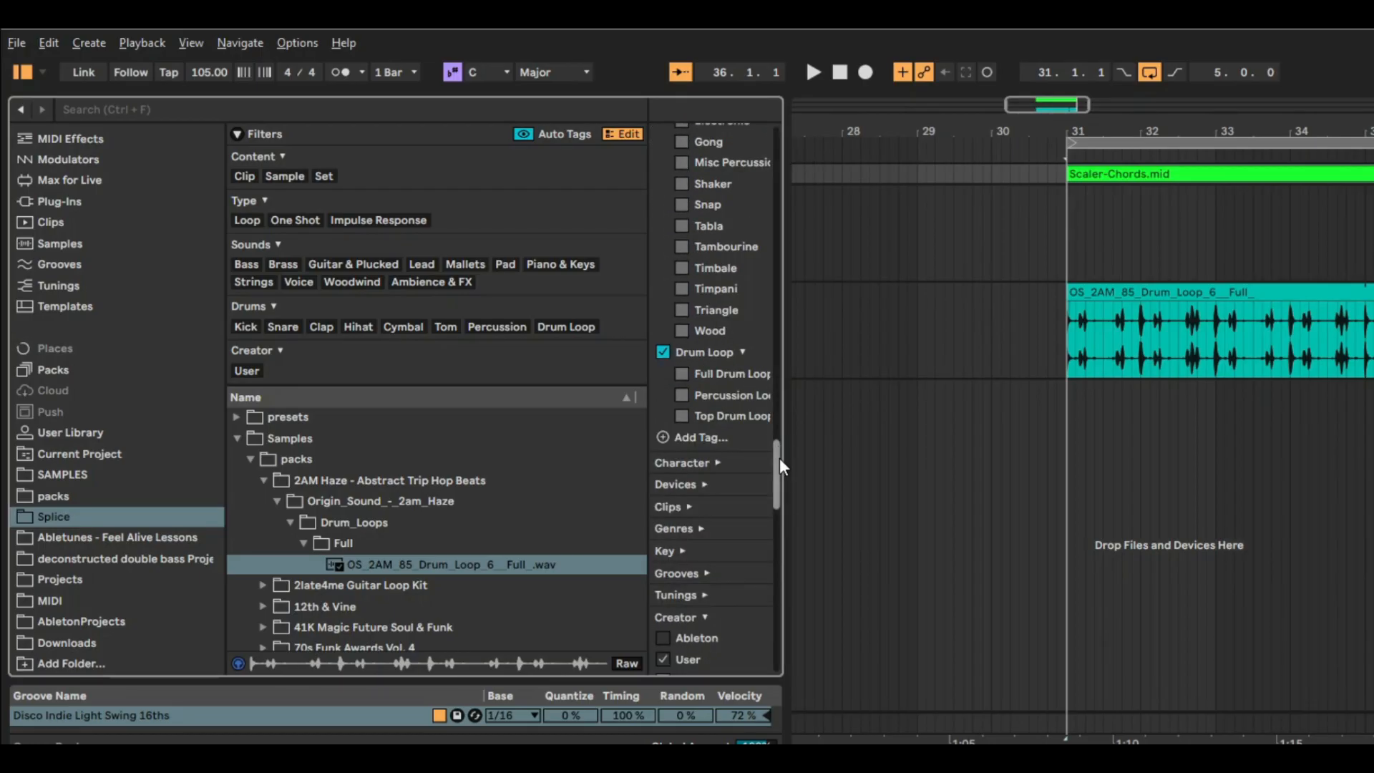
pyautogui.scroll(-3)
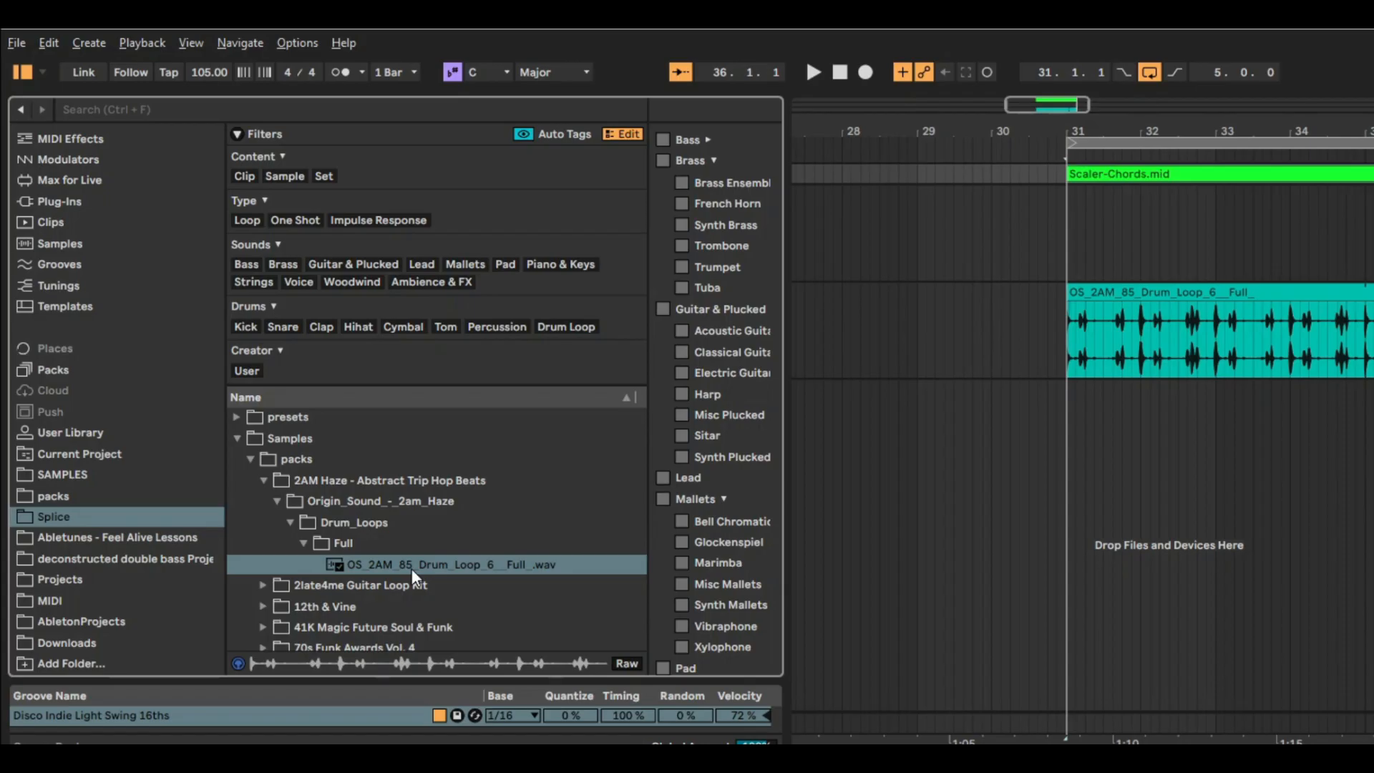
pyautogui.moveTo(731, 136)
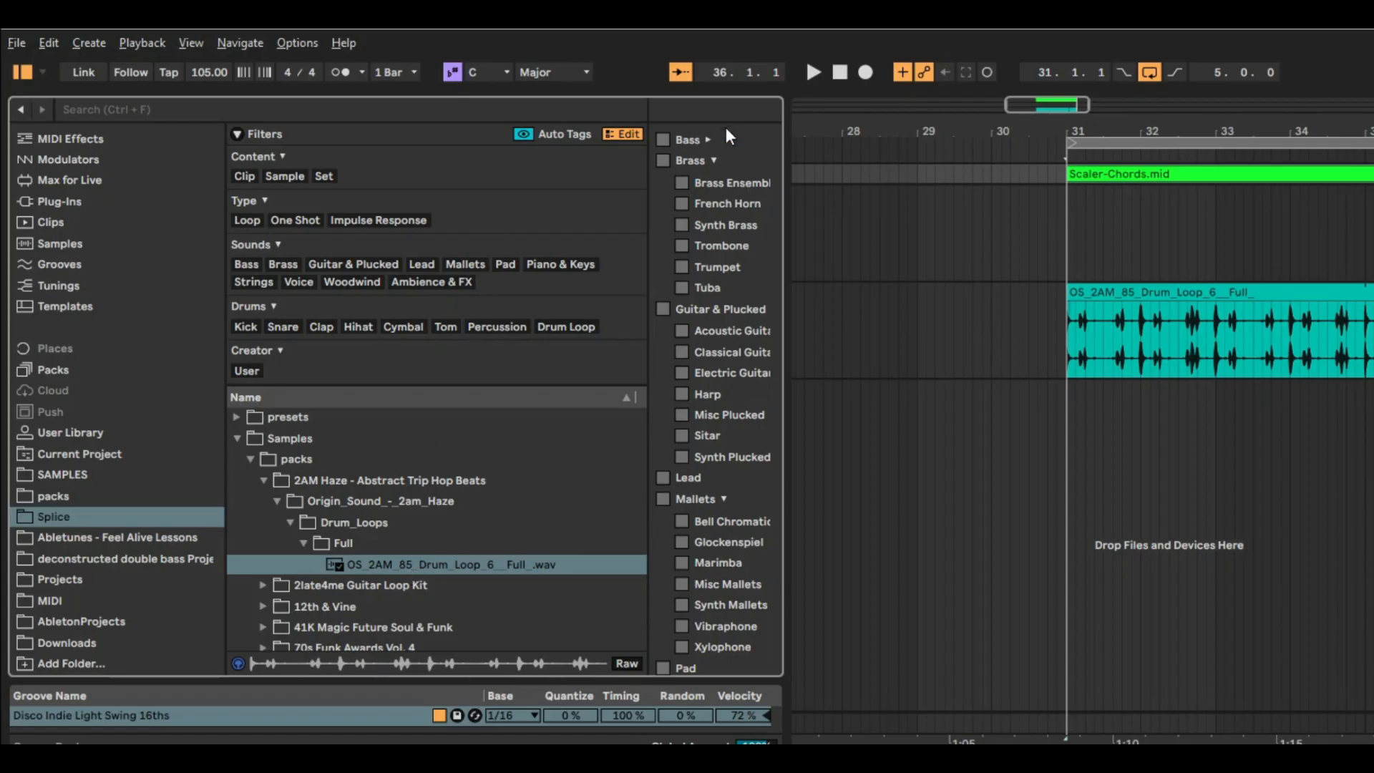
pyautogui.moveTo(681, 403)
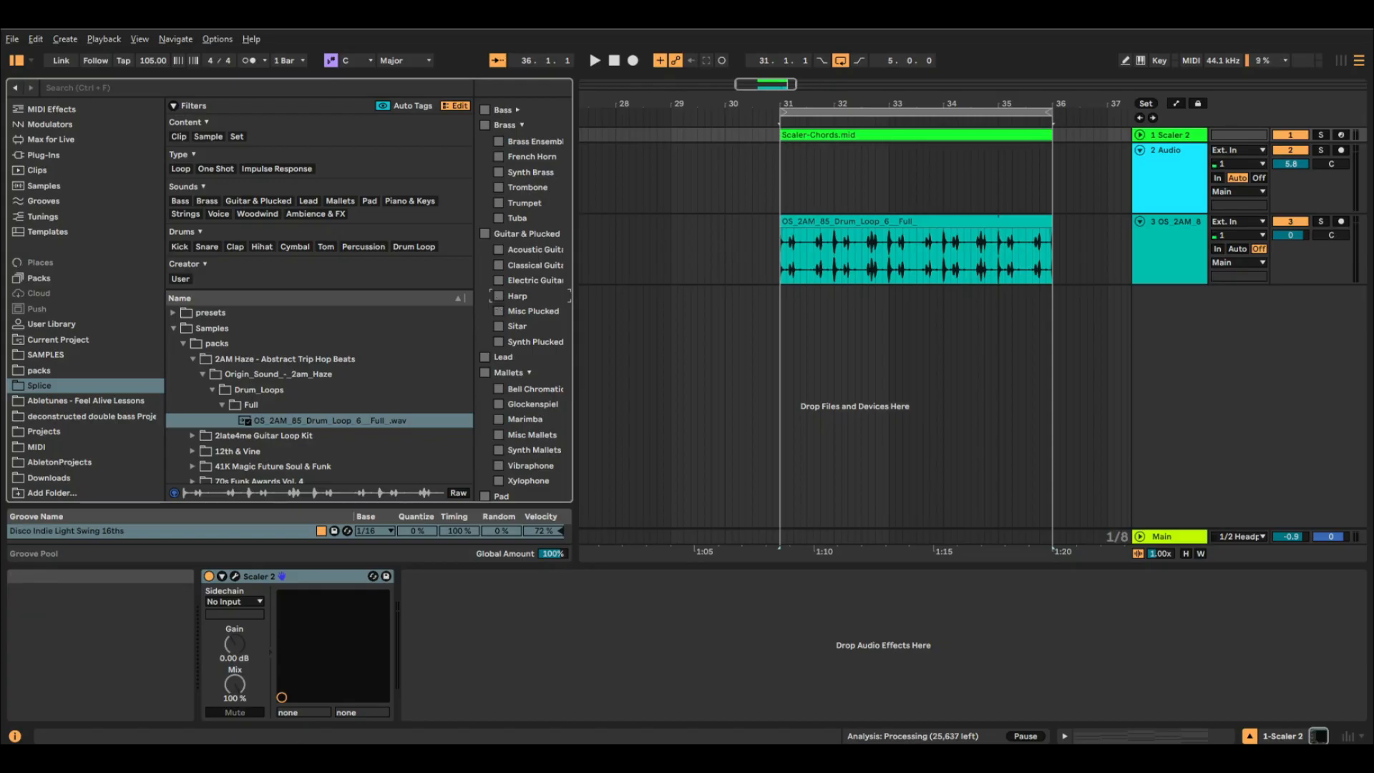
# Use Undo History to step back two Move Notes entries, then restore one so only the latest is undone
pyautogui.click(139, 39)
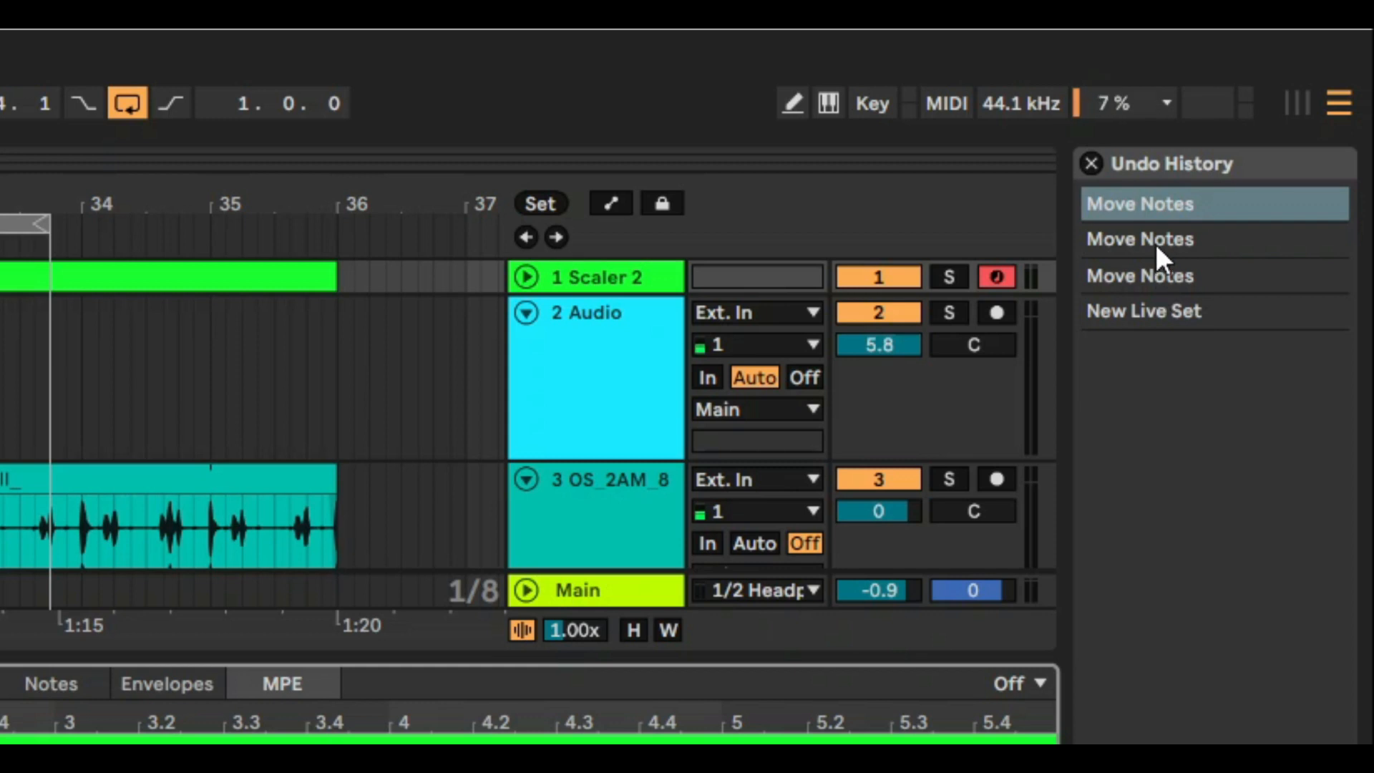
pyautogui.click(1138, 275)
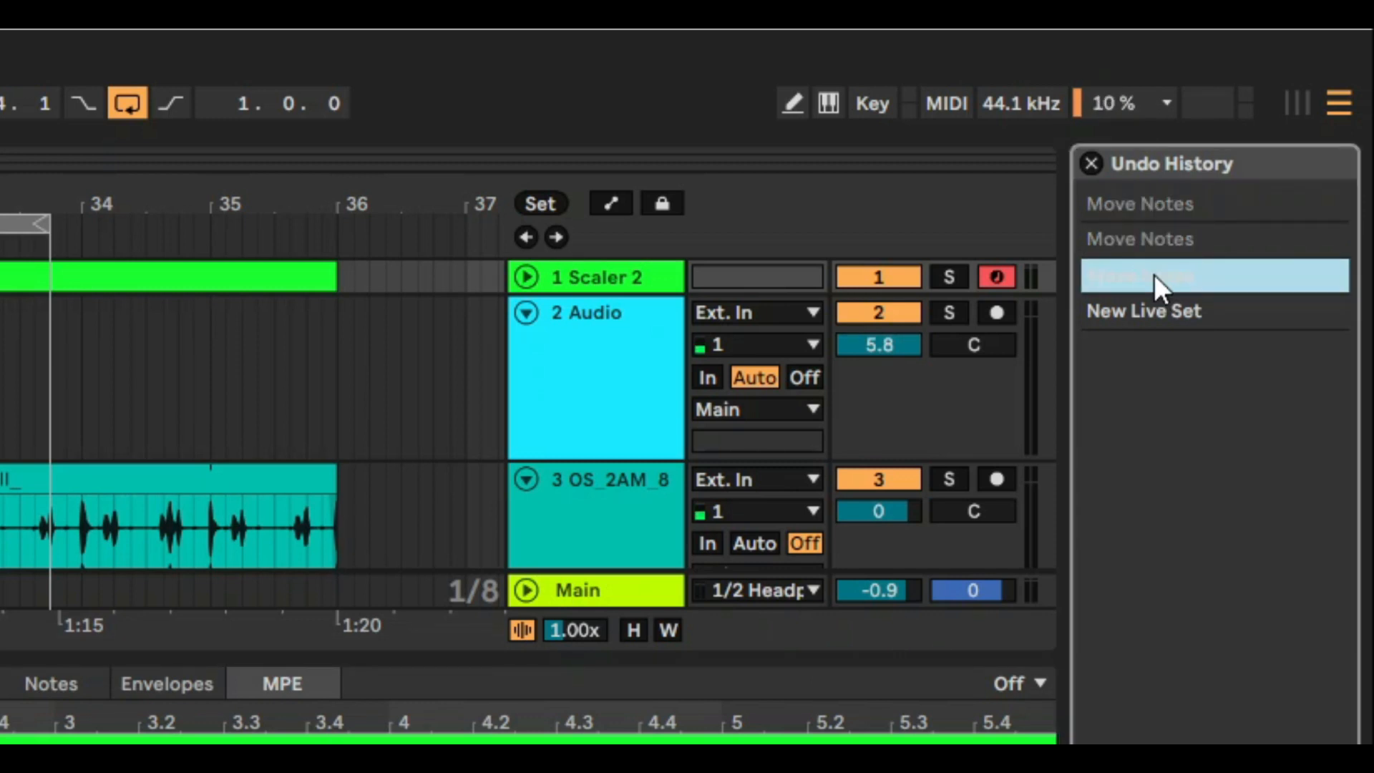
pyautogui.click(1213, 239)
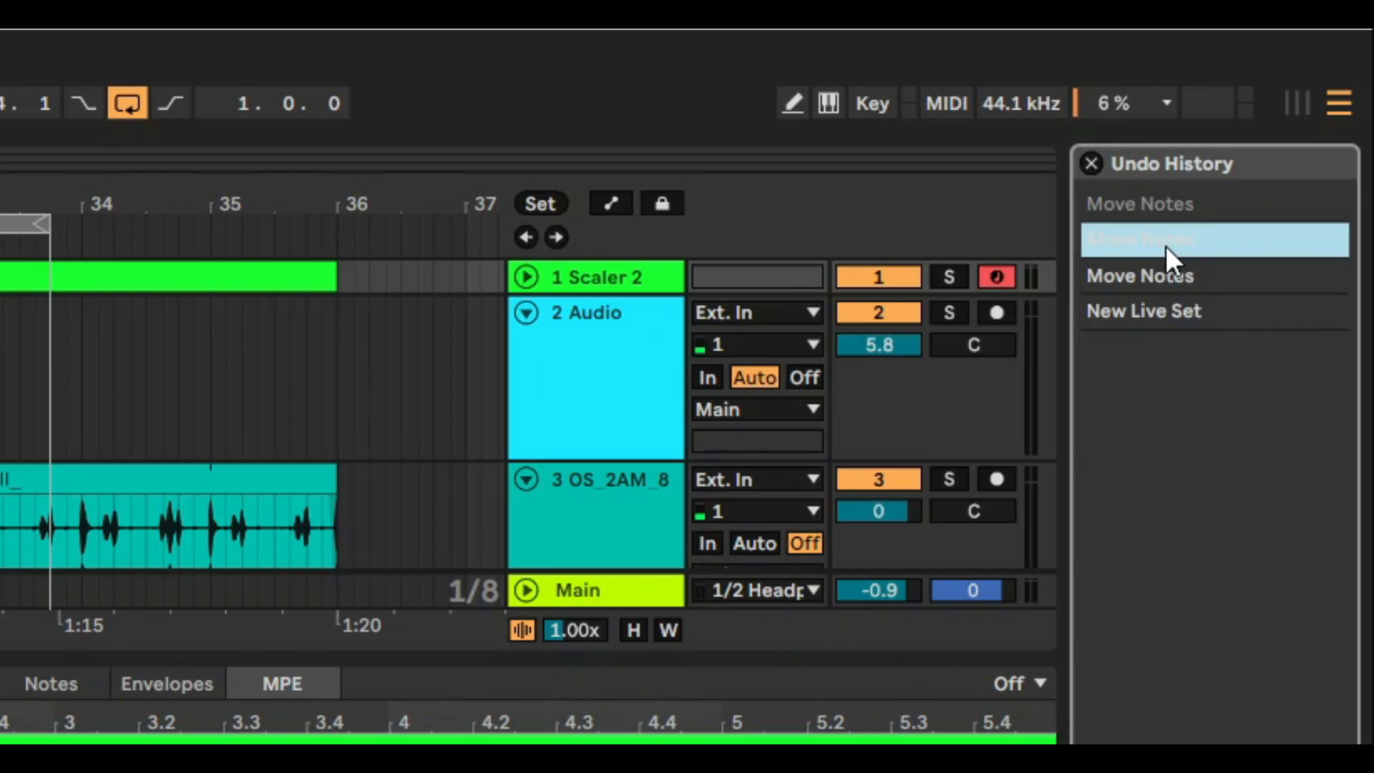